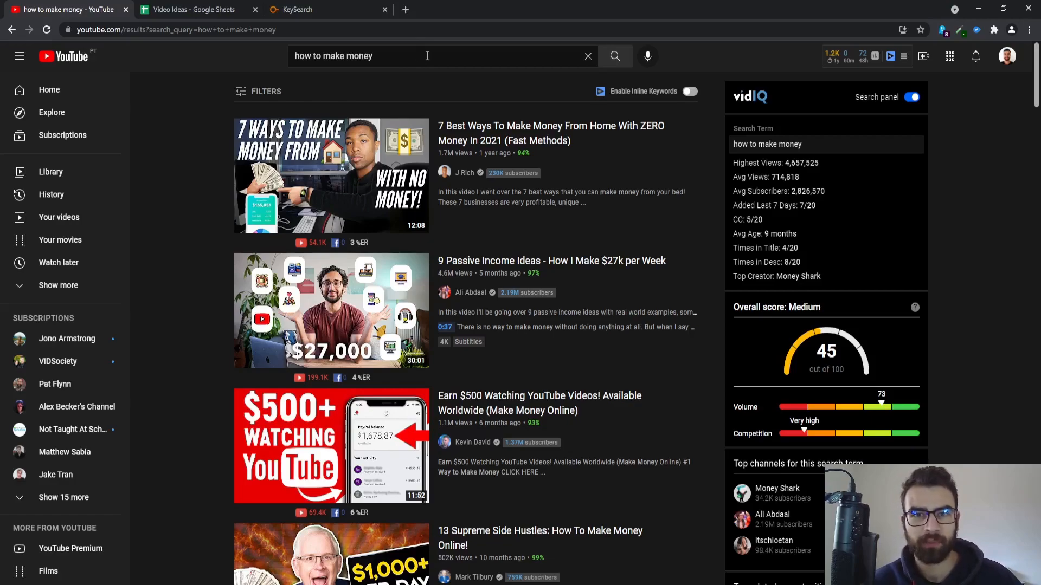
- Browse YouTube autocomplete for 'how to make money' followed by the letters a, b and c
{"action": "left_click", "coordinate": [425, 56]}
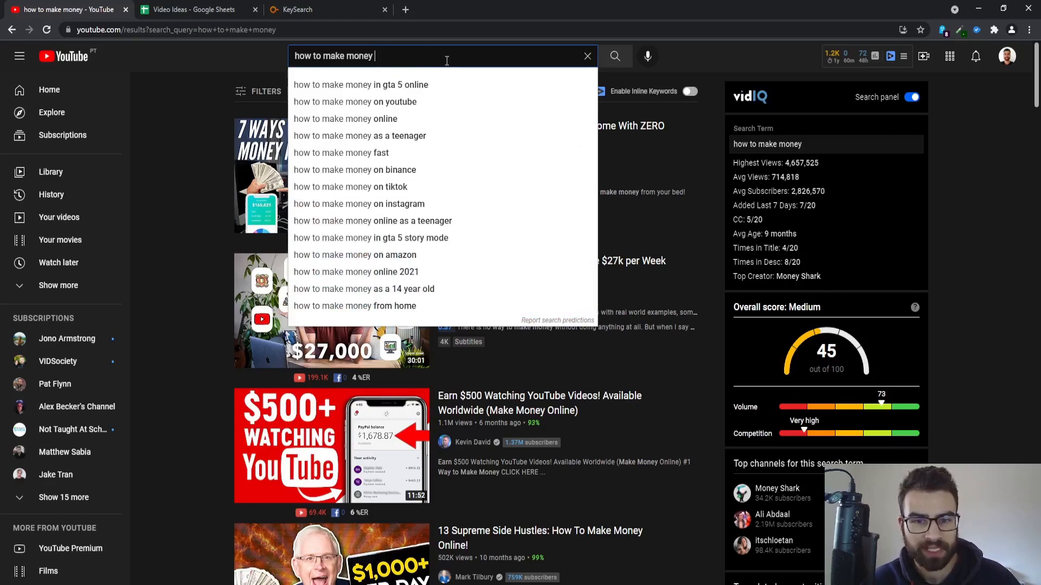
{"action": "mouse_move", "coordinate": [456, 153]}
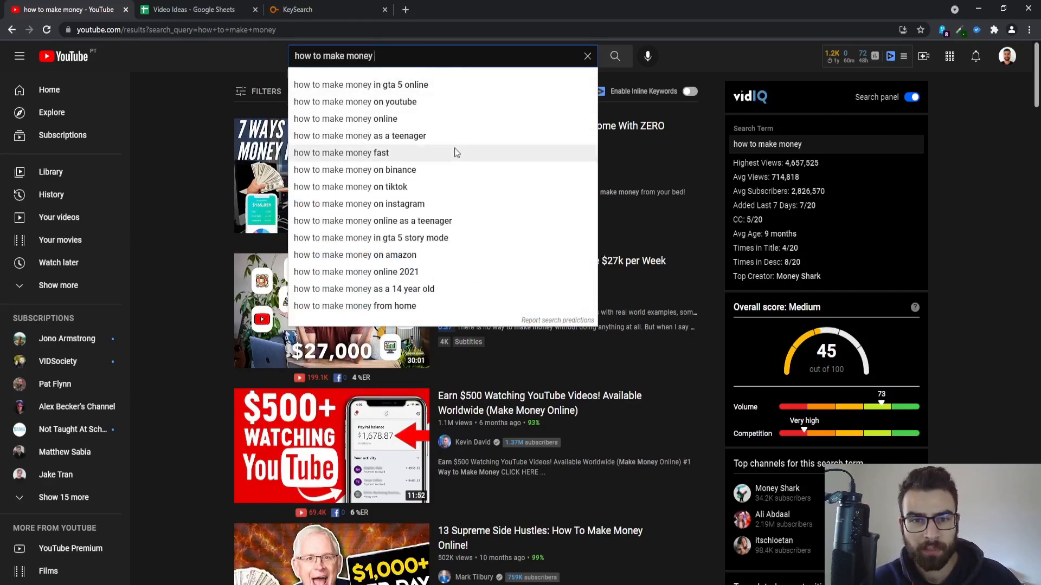
{"action": "mouse_move", "coordinate": [455, 293]}
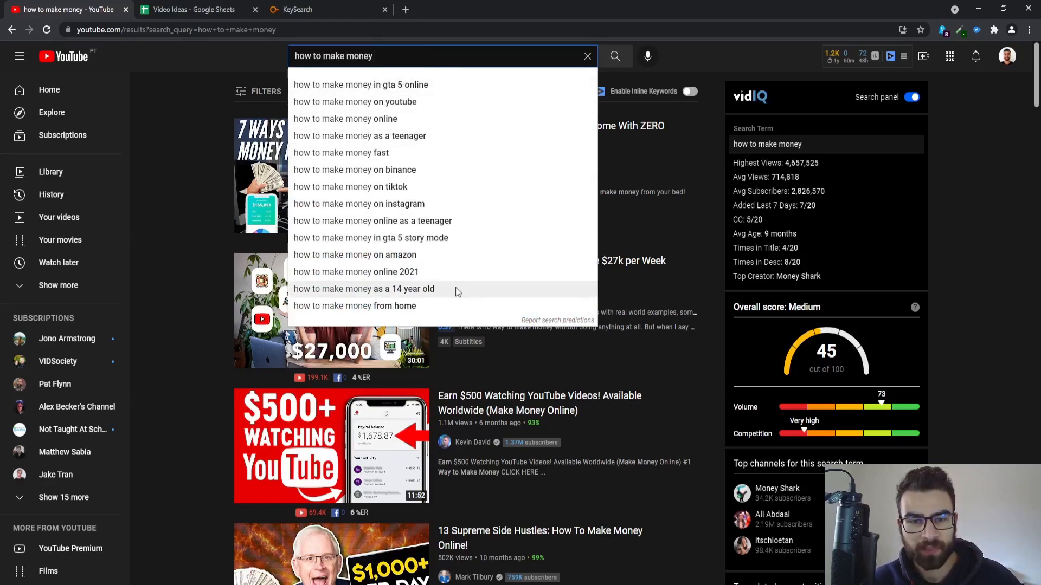
{"action": "mouse_move", "coordinate": [423, 50]}
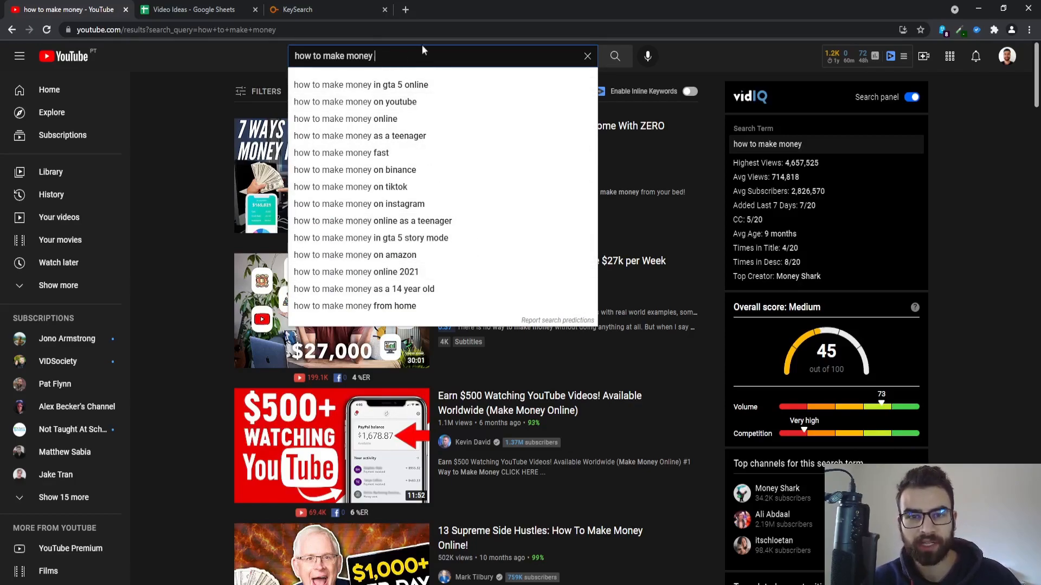
{"action": "type", "text": "a"}
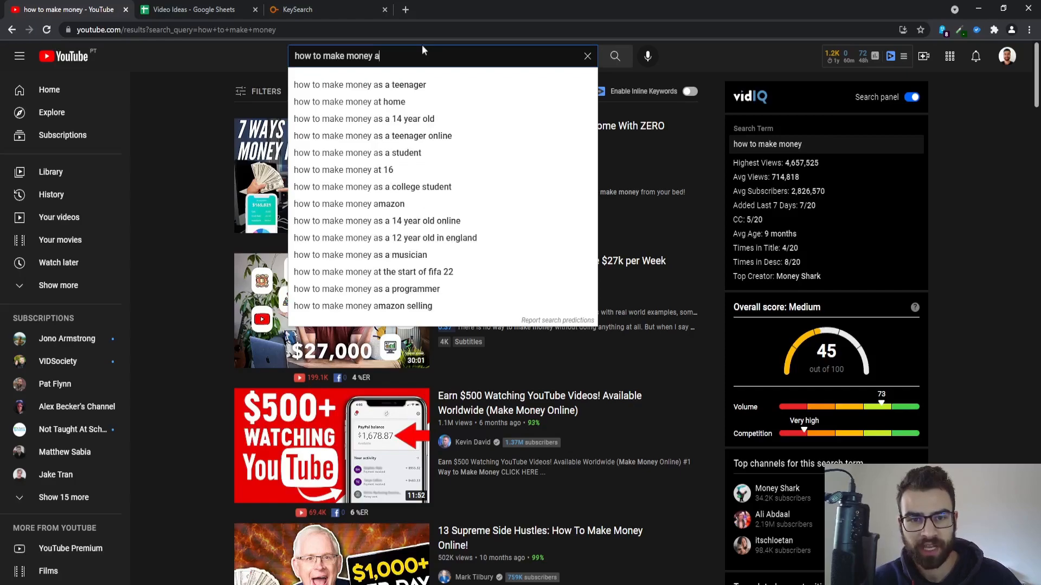
{"action": "key", "text": "Backspace"}
{"action": "type", "text": "b"}
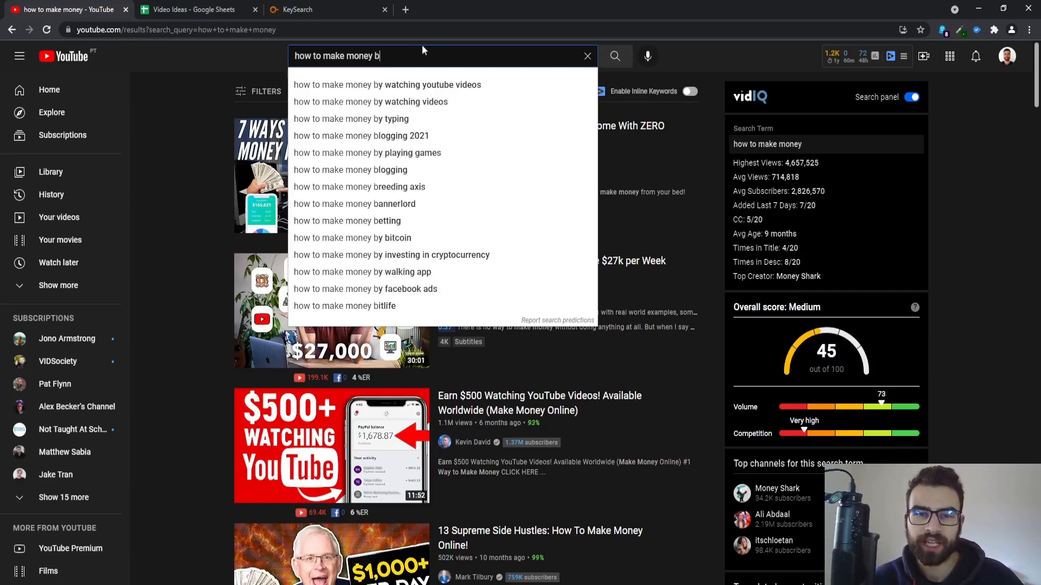
{"action": "type", "text": "c"}
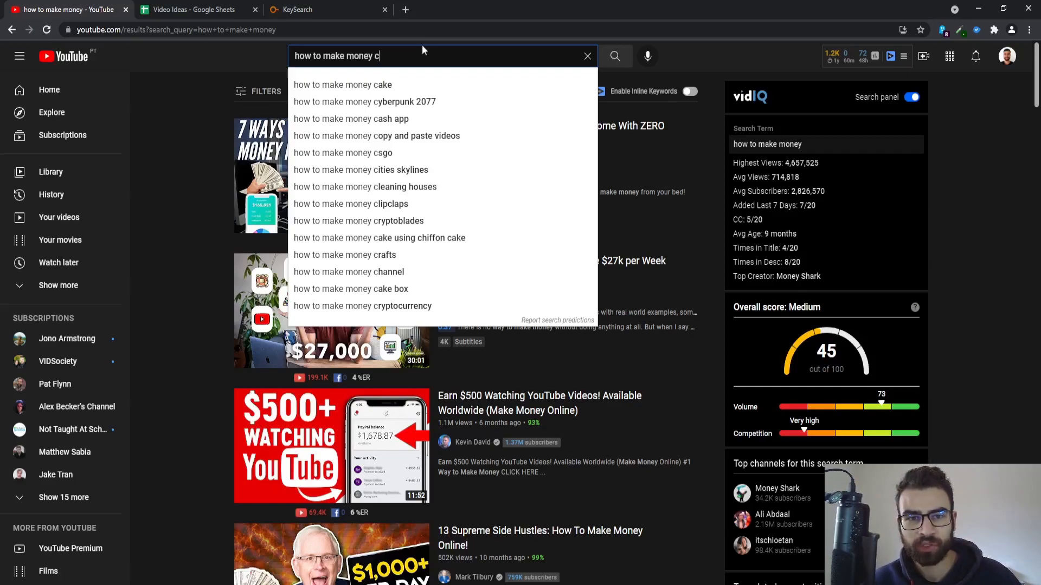
- Review the Blue Ocean EN sheet's scored keyword ideas in the Video Ideas spreadsheet
{"action": "left_click", "coordinate": [192, 9]}
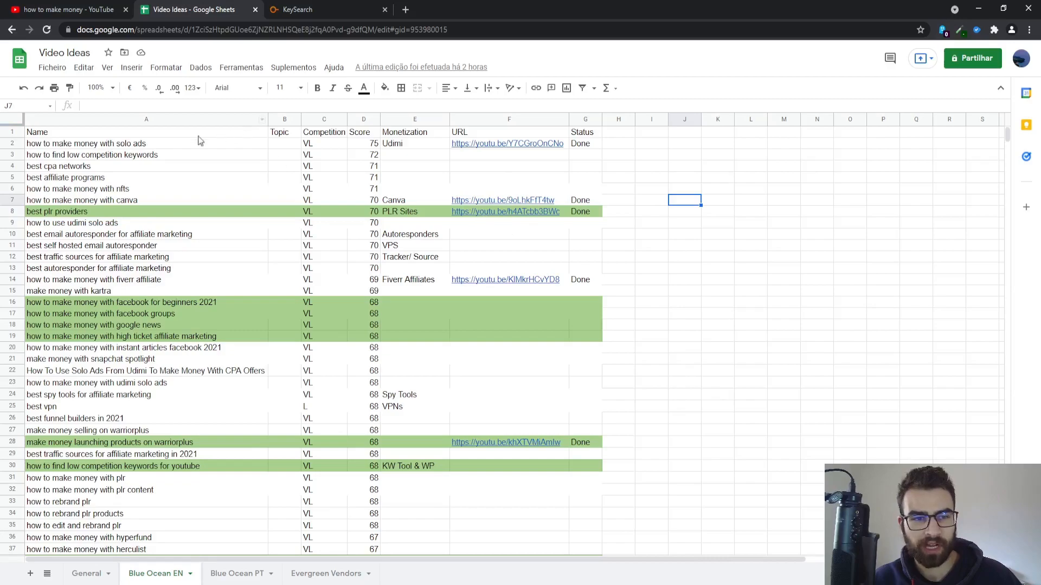
{"action": "mouse_move", "coordinate": [66, 149]}
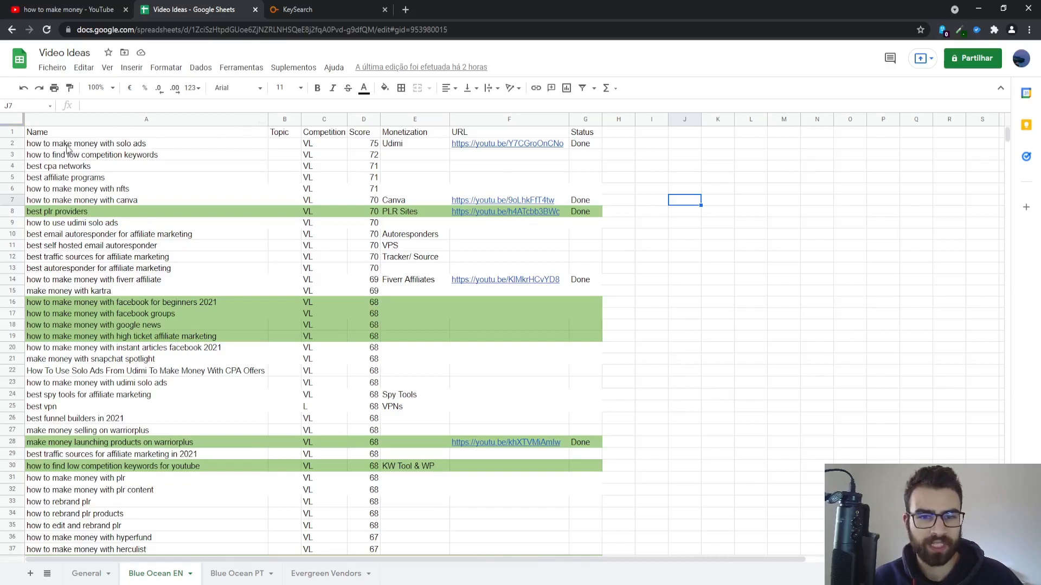
{"action": "mouse_move", "coordinate": [80, 153]}
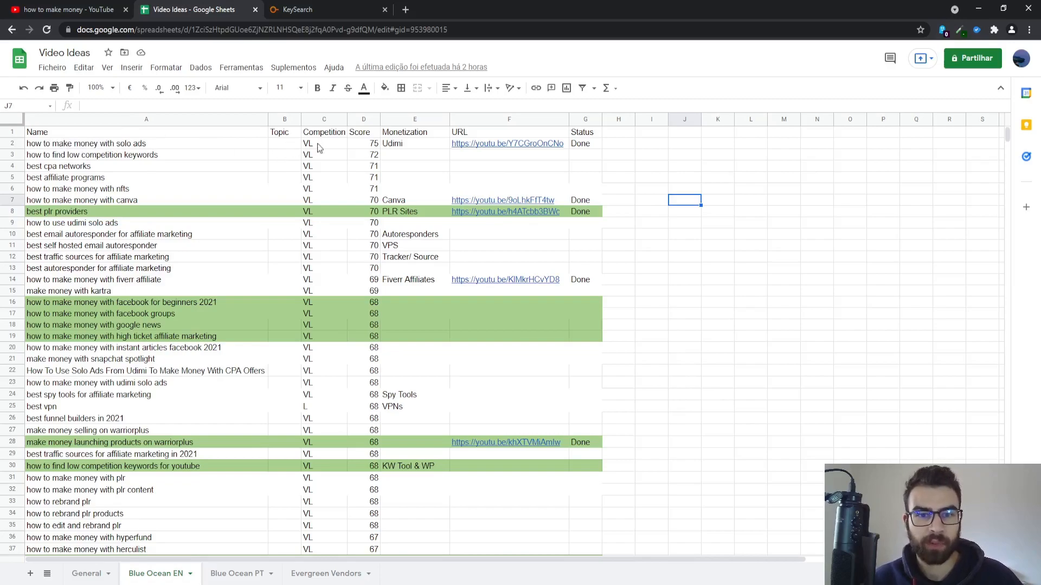
{"action": "mouse_move", "coordinate": [372, 156]}
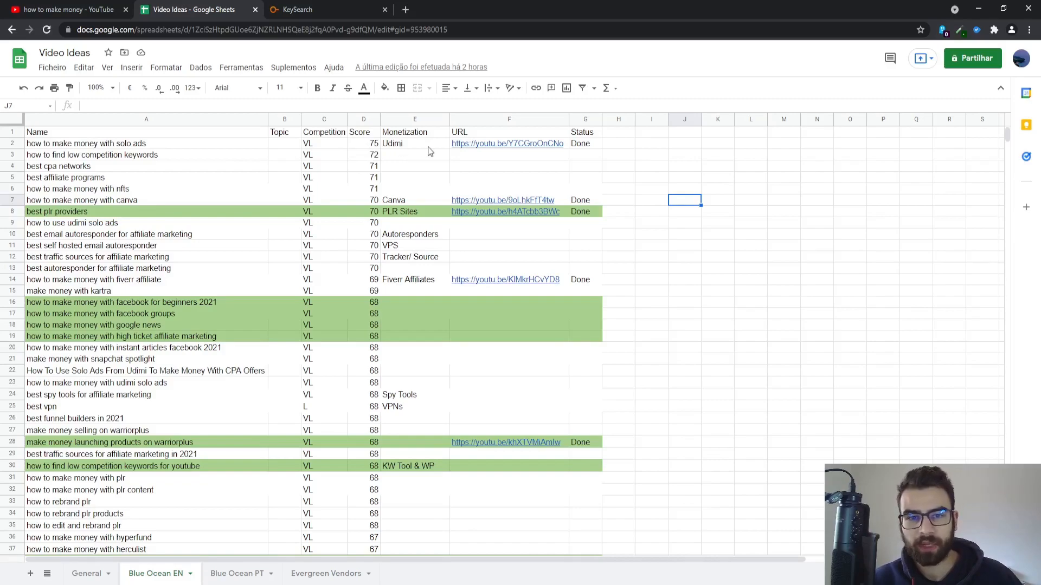
{"action": "mouse_move", "coordinate": [526, 151]}
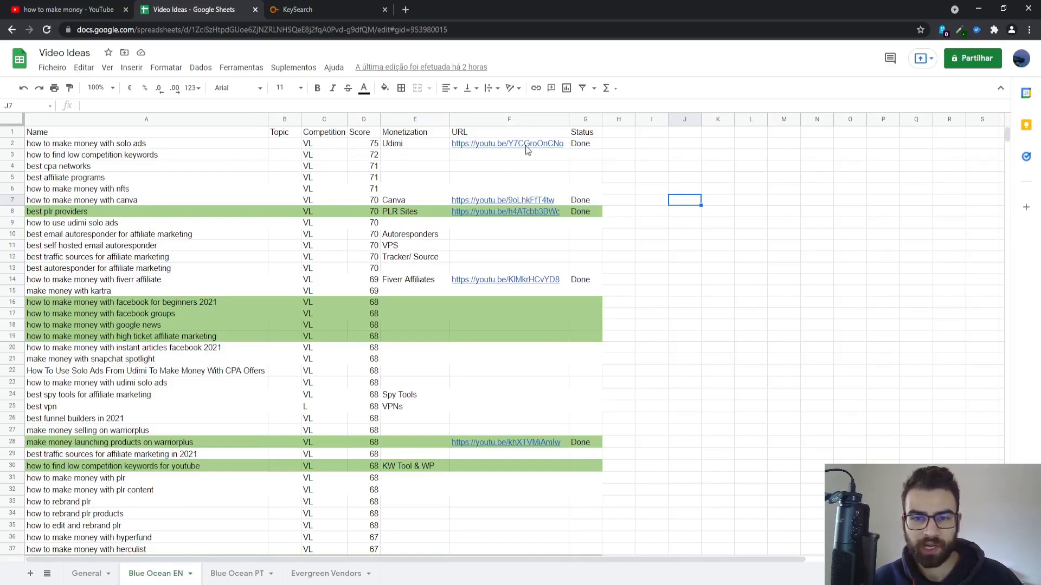
{"action": "left_click", "coordinate": [849, 246]}
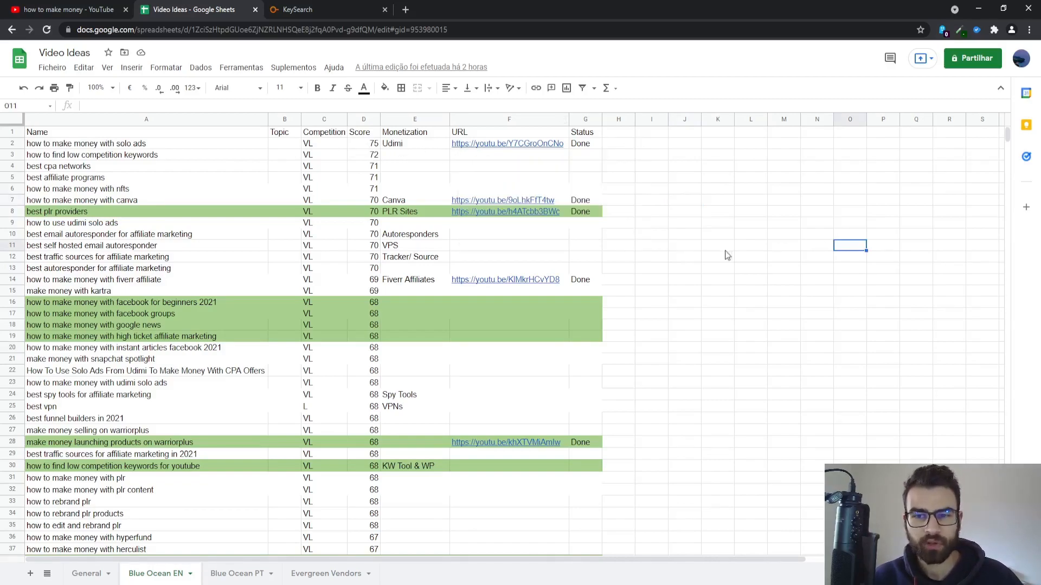
{"action": "mouse_move", "coordinate": [669, 217]}
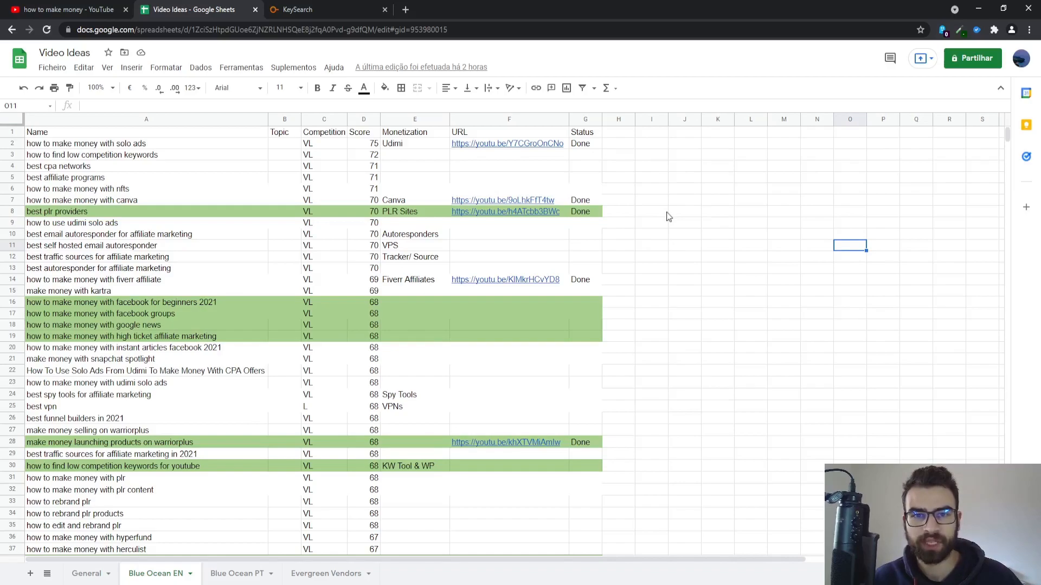
{"action": "mouse_move", "coordinate": [585, 429]}
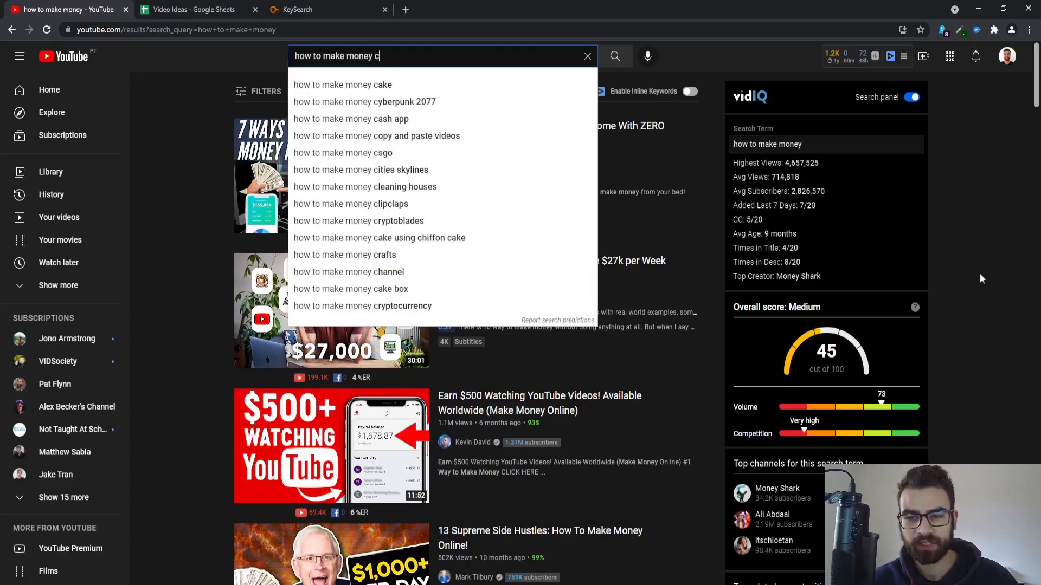
{"action": "mouse_move", "coordinate": [973, 261]}
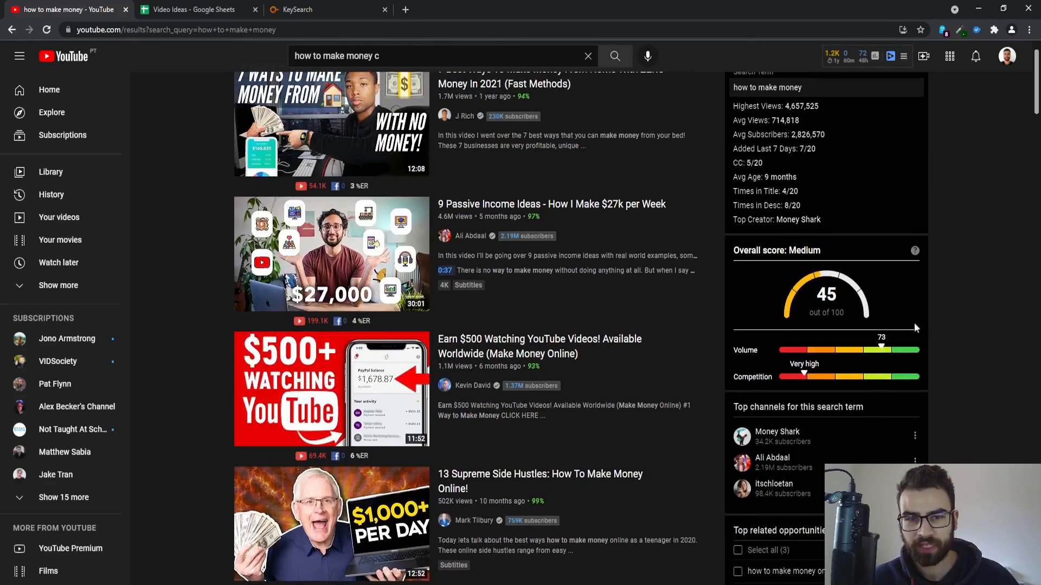
- Scroll the vidIQ sidebar to check the score of 45 and very high competition
{"action": "scroll", "scroll_direction": "down", "scroll_amount": 3}
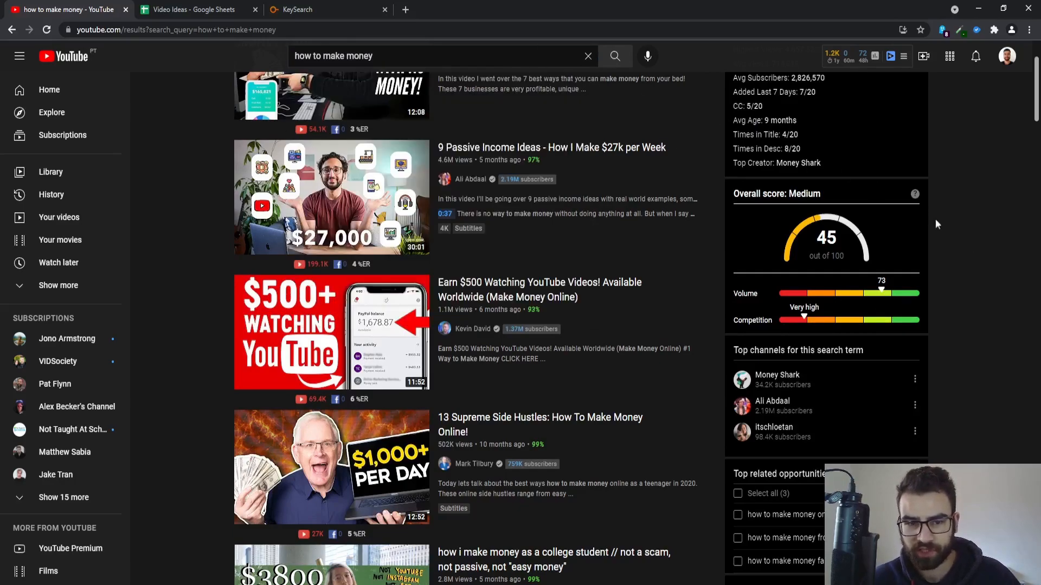
{"action": "scroll", "scroll_direction": "down", "scroll_amount": 3}
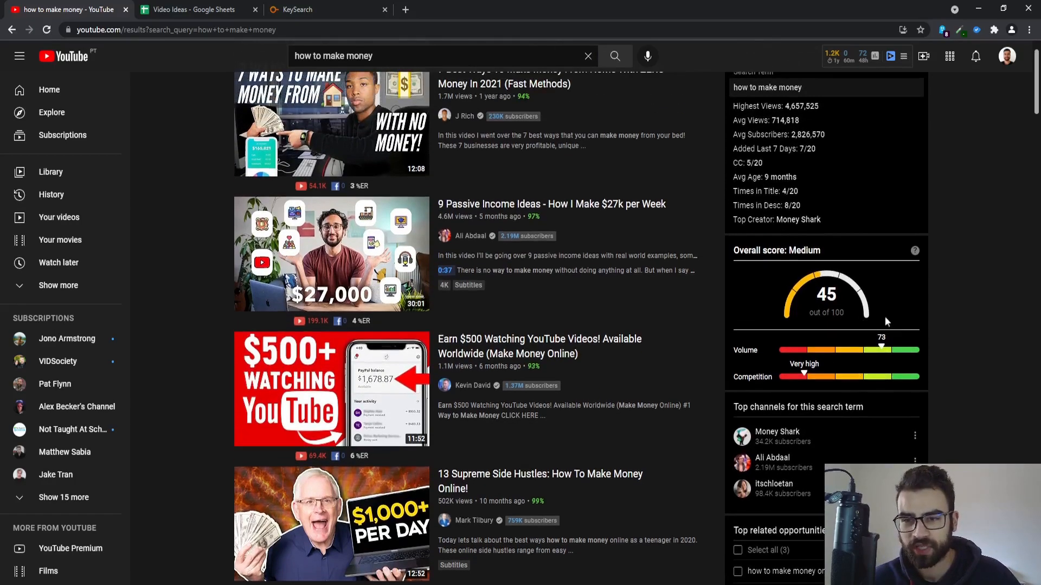
{"action": "mouse_move", "coordinate": [796, 367]}
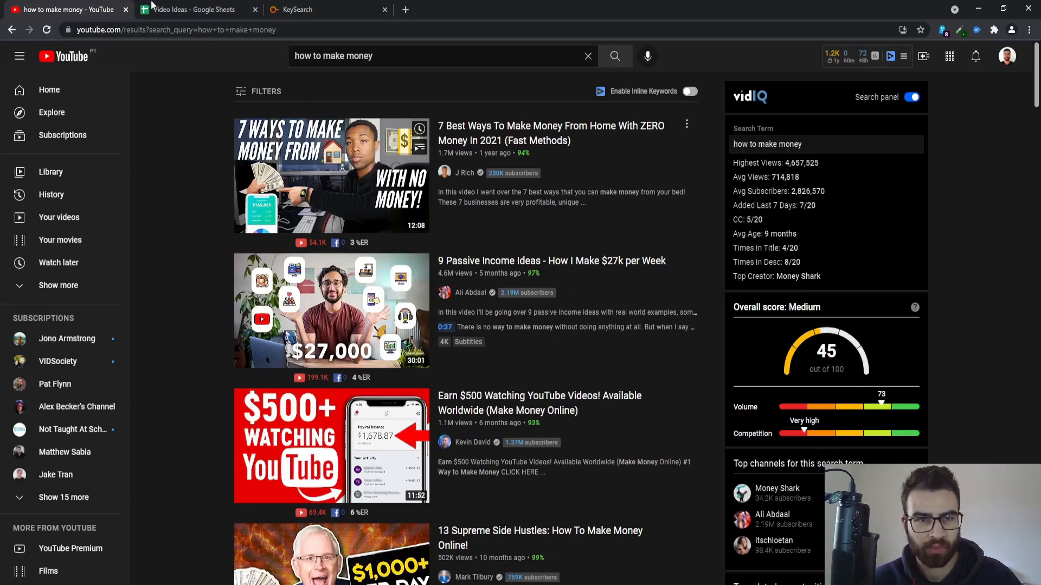
{"action": "left_click", "coordinate": [193, 9]}
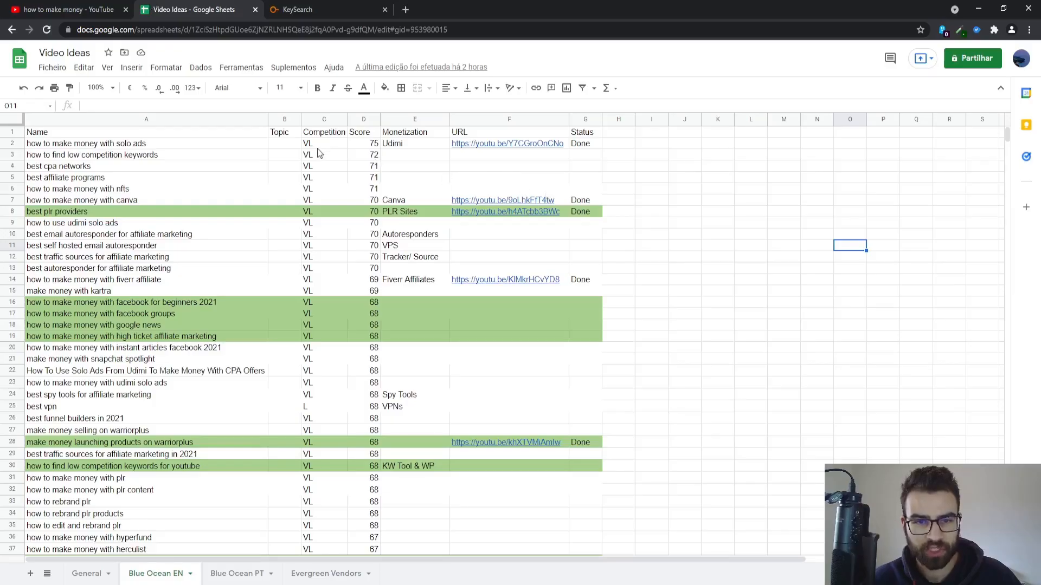
{"action": "mouse_move", "coordinate": [418, 312]}
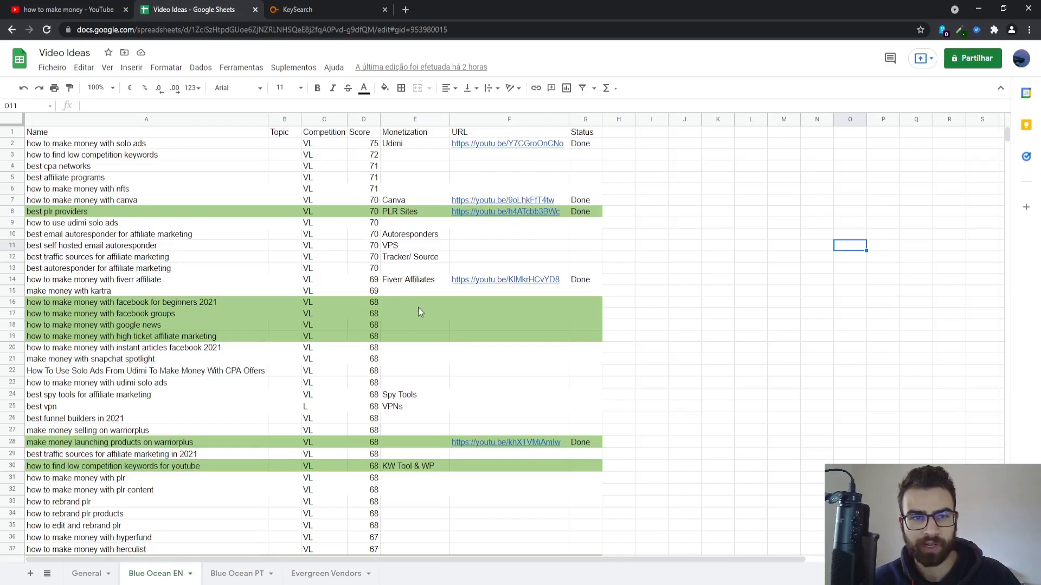
{"action": "mouse_move", "coordinate": [417, 332]}
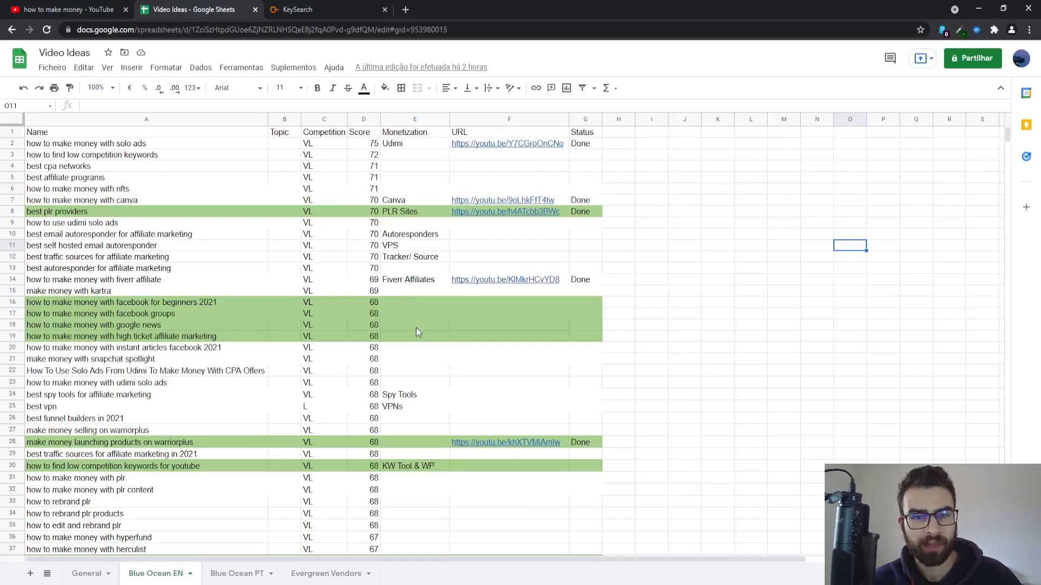
{"action": "mouse_move", "coordinate": [521, 233]}
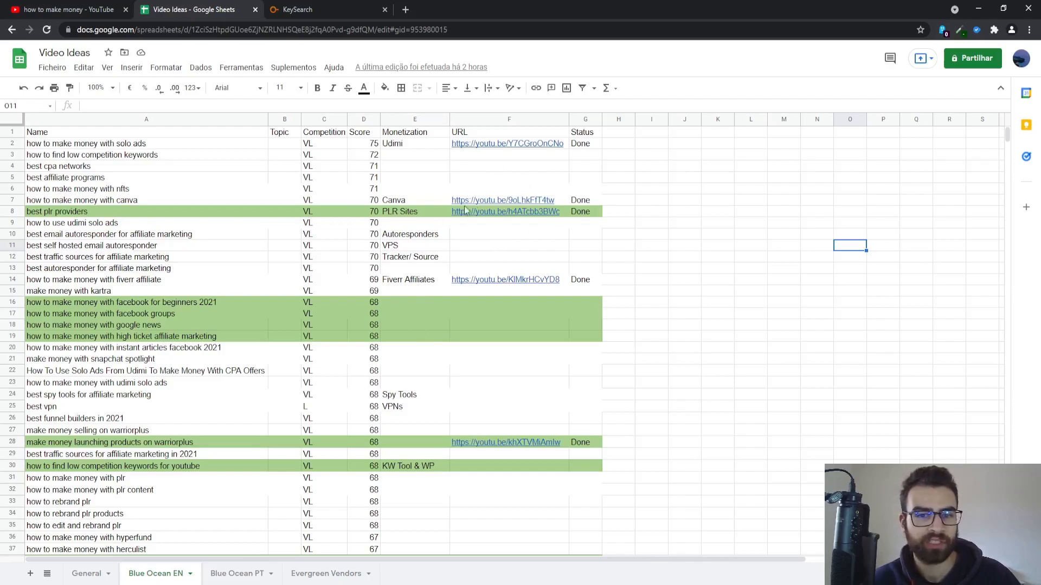
{"action": "mouse_move", "coordinate": [370, 147]}
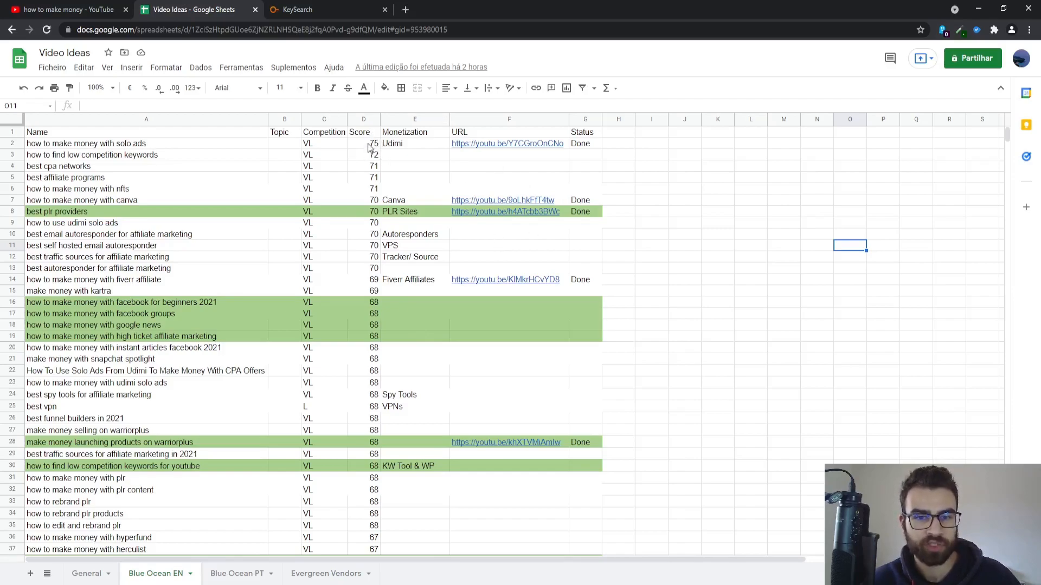
{"action": "left_click", "coordinate": [67, 9]}
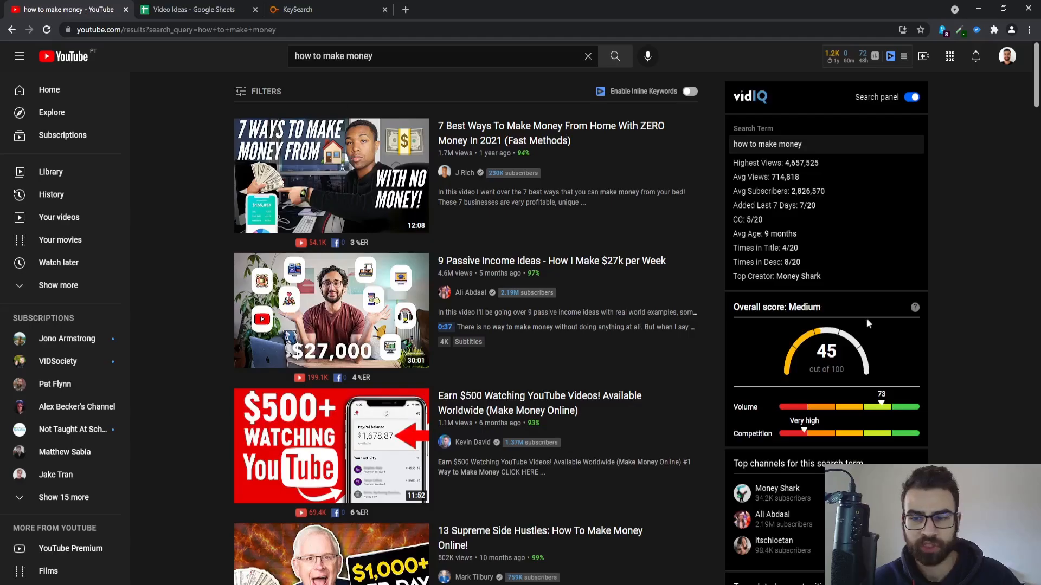
{"action": "mouse_move", "coordinate": [866, 391]}
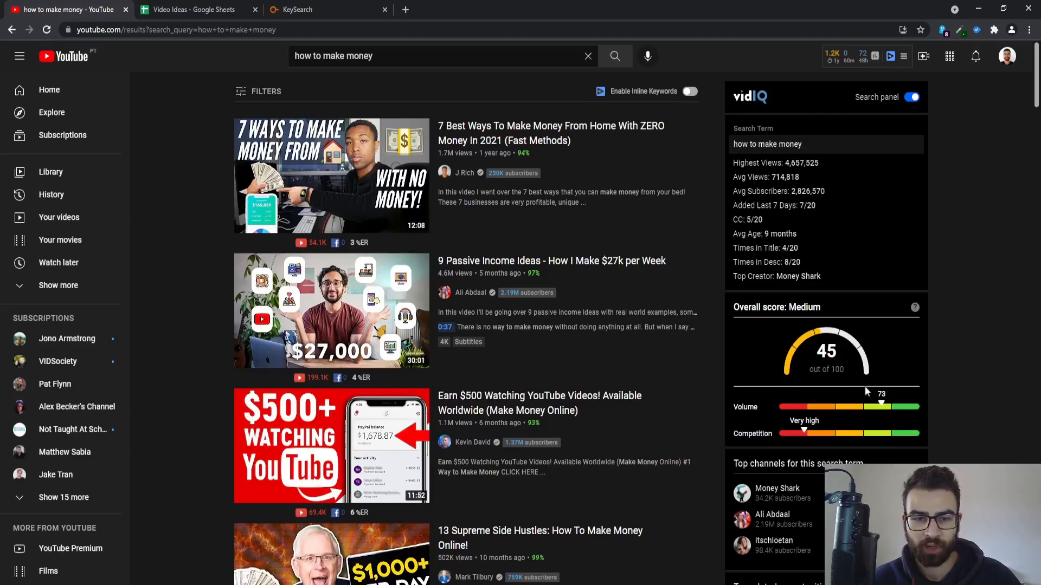
{"action": "left_click", "coordinate": [195, 9]}
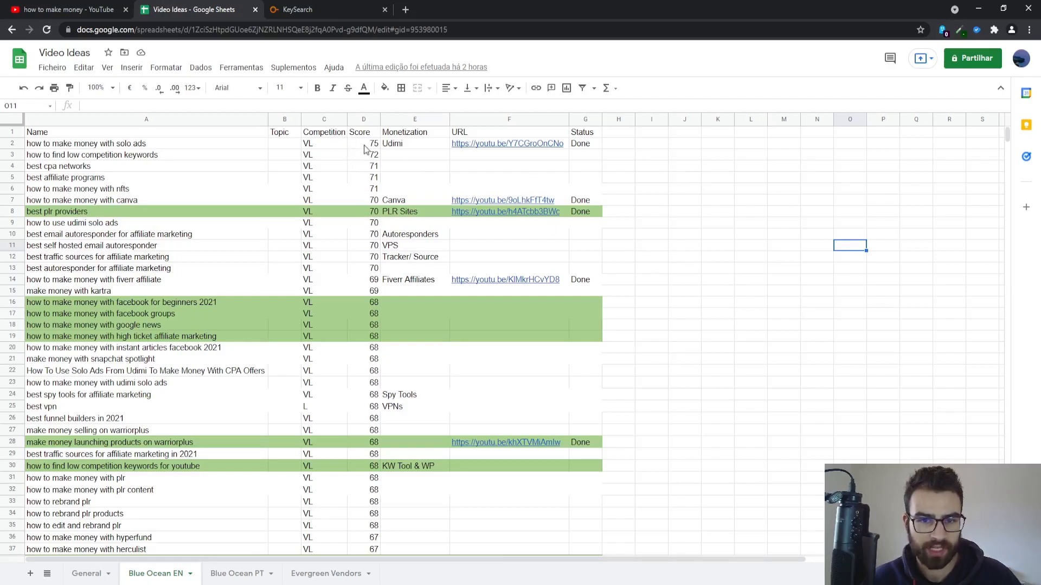
{"action": "left_click", "coordinate": [363, 118]}
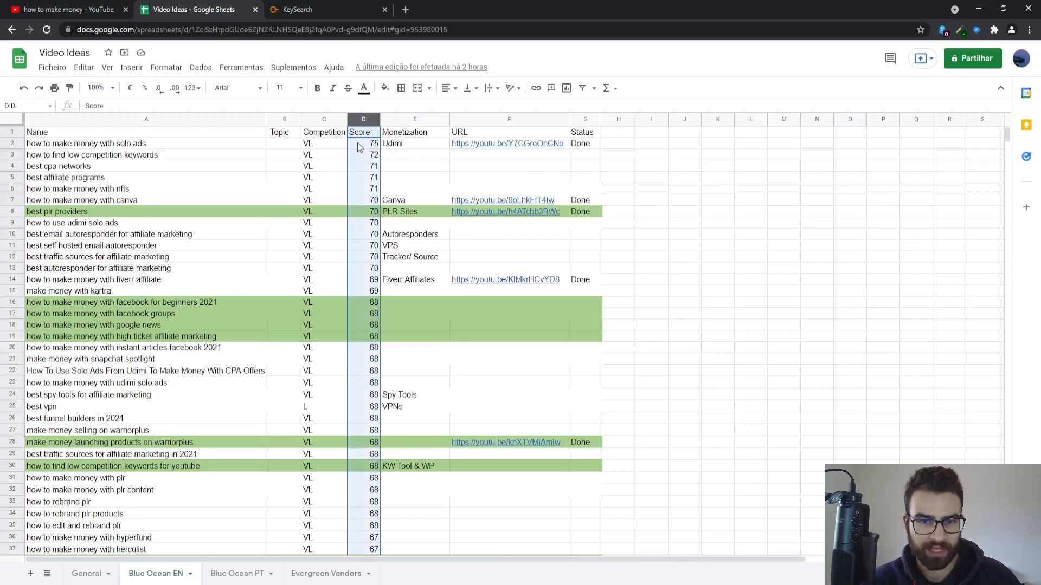
{"action": "left_click", "coordinate": [363, 144]}
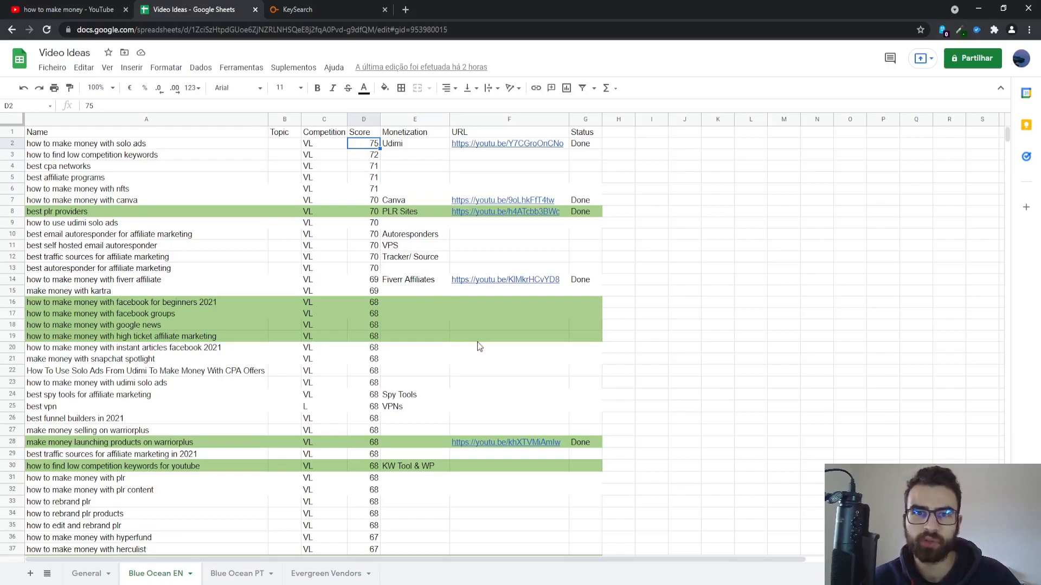
{"action": "left_click", "coordinate": [145, 131]}
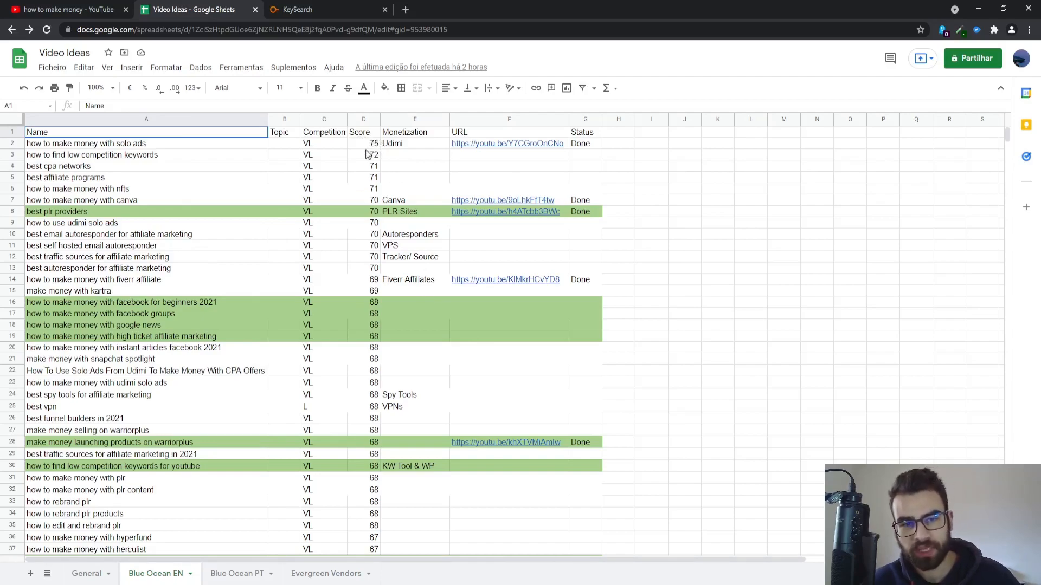
{"action": "left_click", "coordinate": [363, 143]}
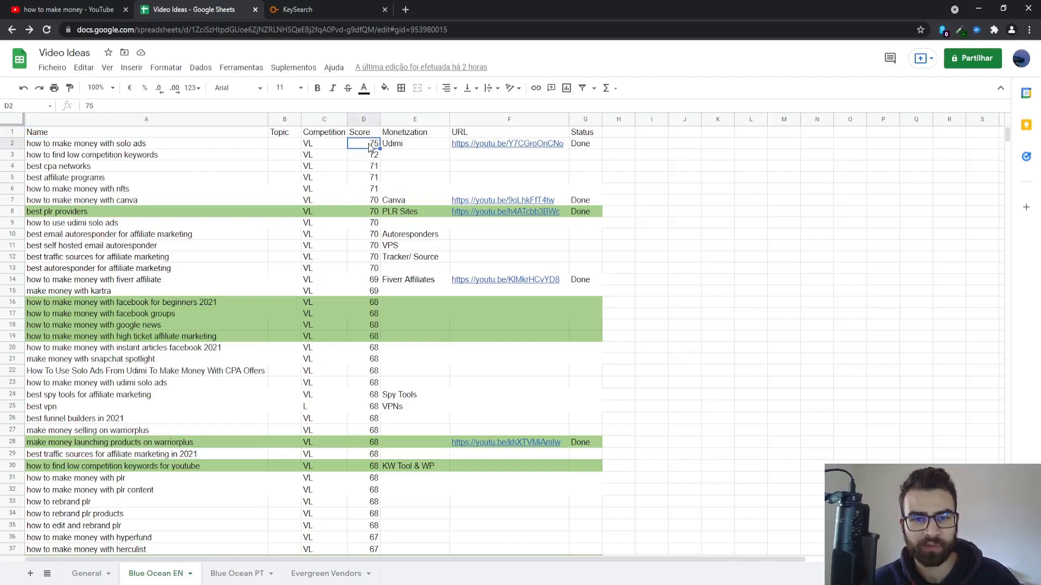
{"action": "mouse_move", "coordinate": [412, 197]}
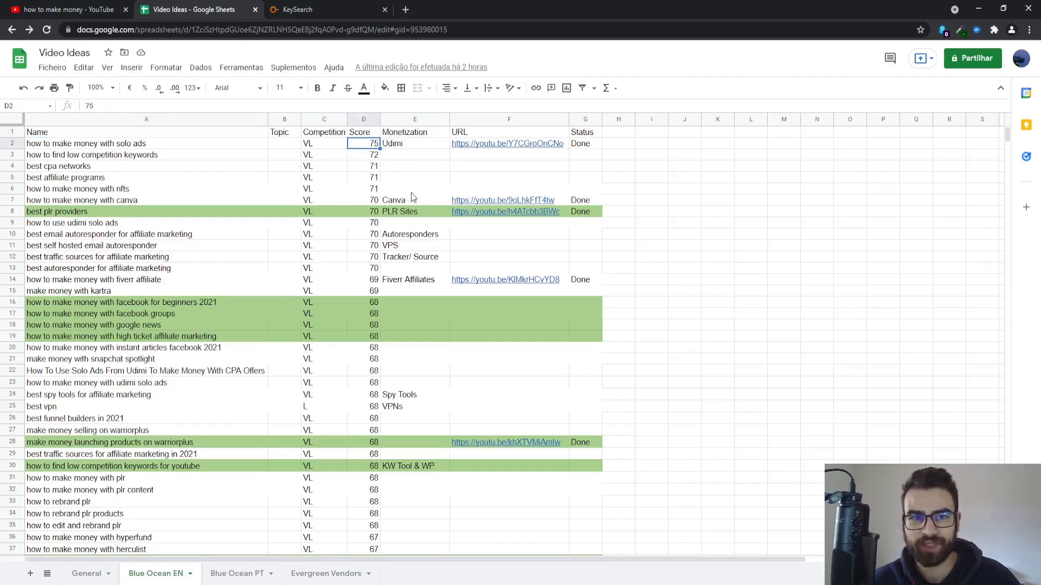
{"action": "left_click", "coordinate": [313, 9]}
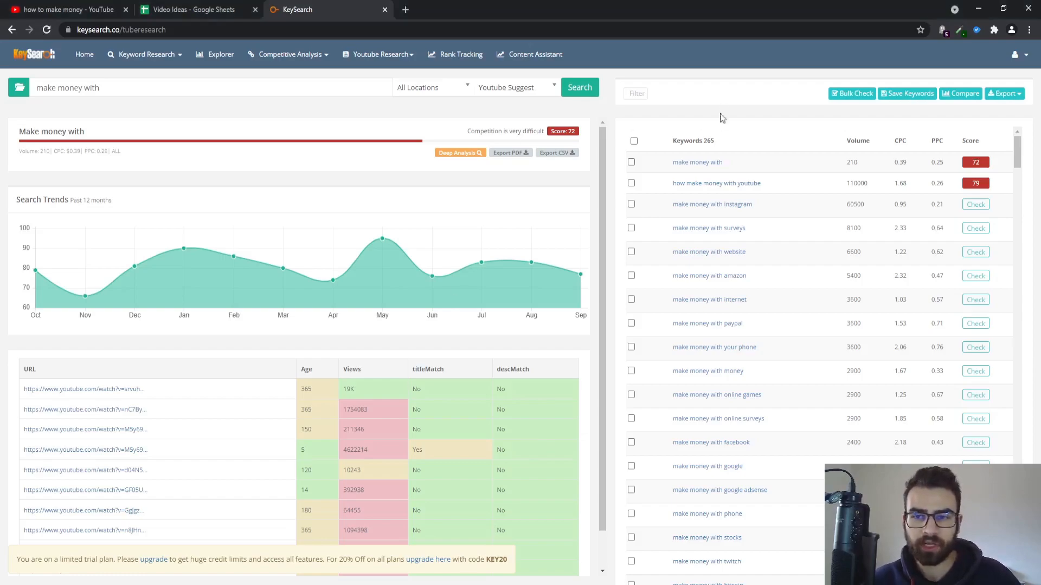
{"action": "mouse_move", "coordinate": [319, 65]}
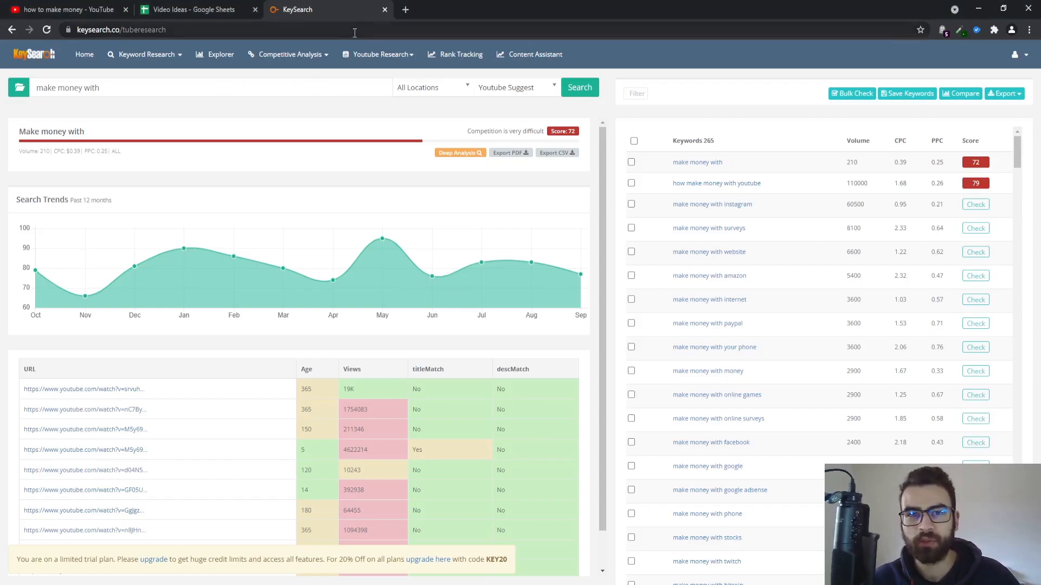
- Score 'make money with instagram' (63) and load its trend and video analysis
{"action": "scroll", "scroll_direction": "down", "scroll_amount": 3}
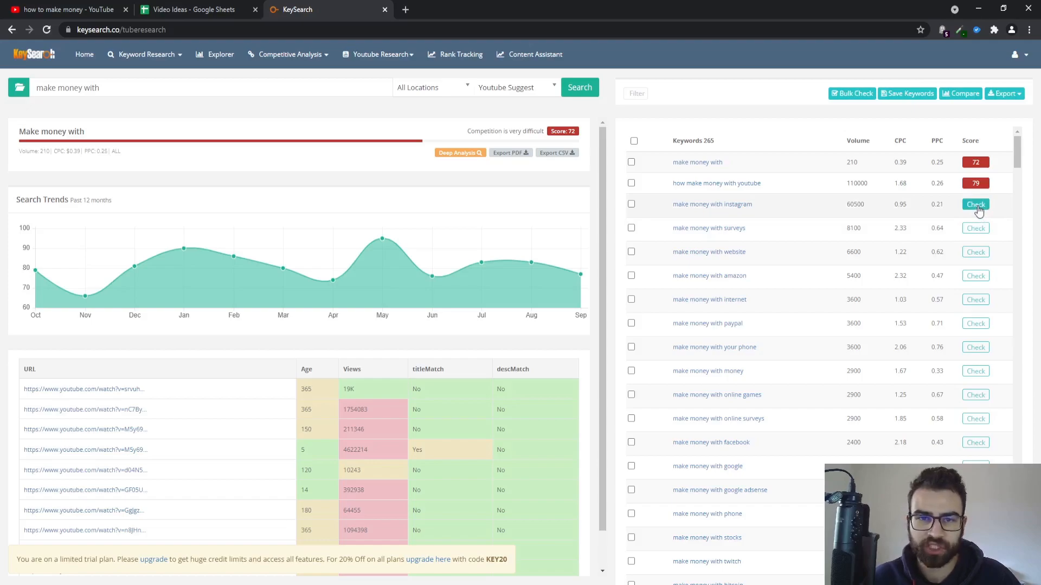
{"action": "scroll", "scroll_direction": "down", "scroll_amount": 3}
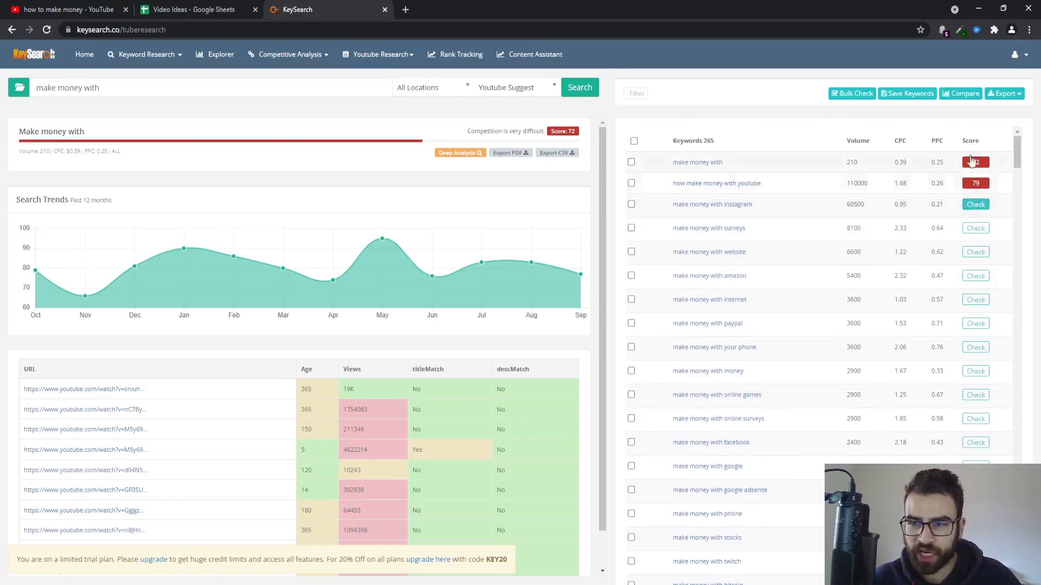
{"action": "left_click", "coordinate": [377, 55]}
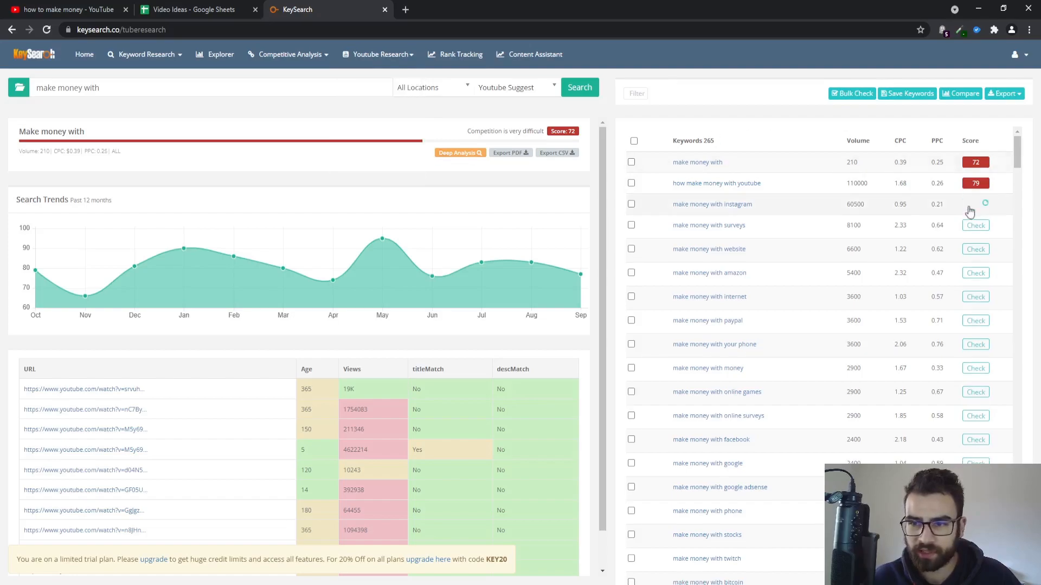
{"action": "left_click", "coordinate": [712, 204]}
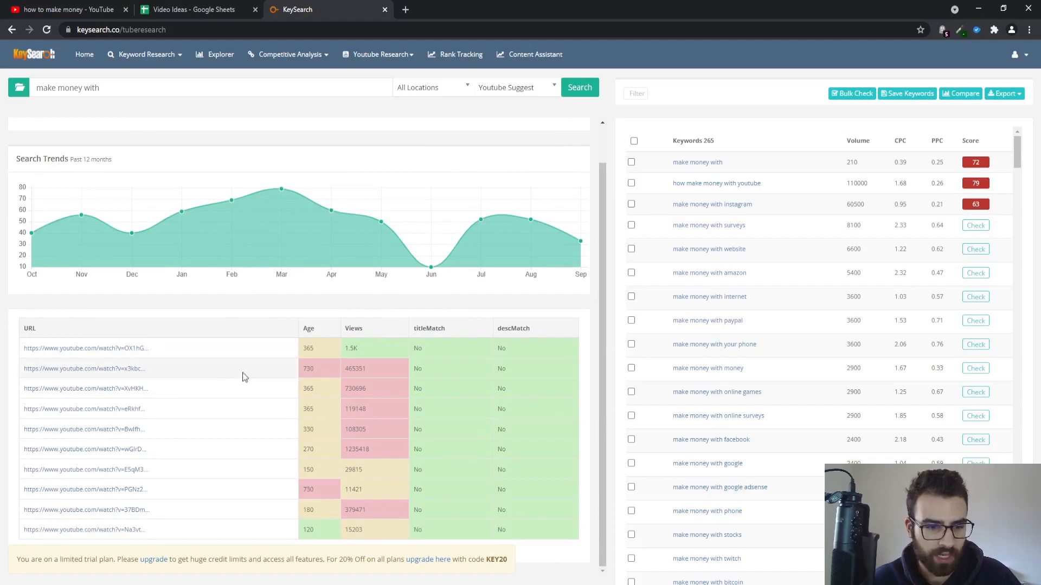
{"action": "left_click", "coordinate": [712, 203]}
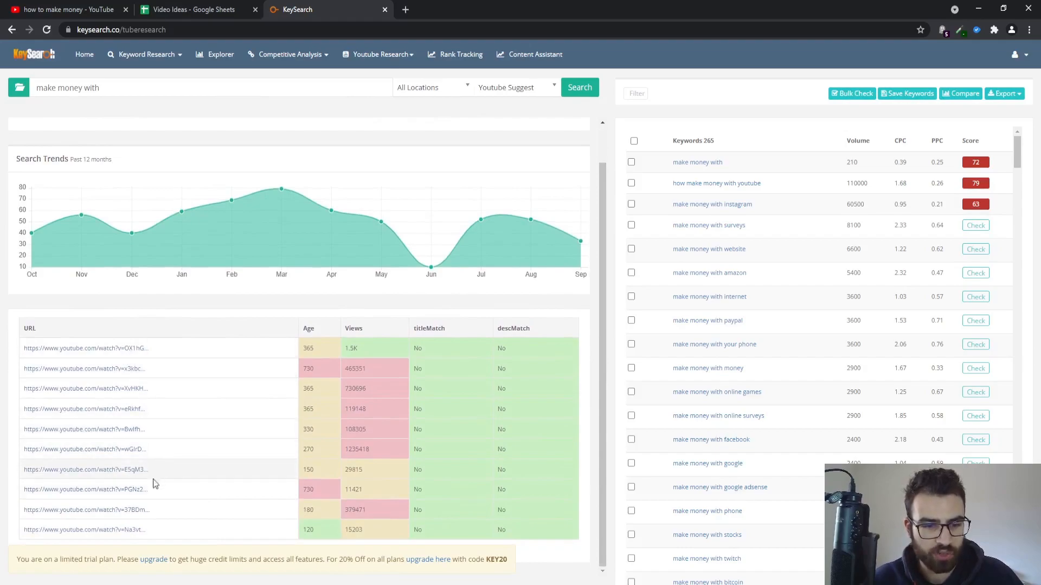
{"action": "mouse_move", "coordinate": [591, 239]}
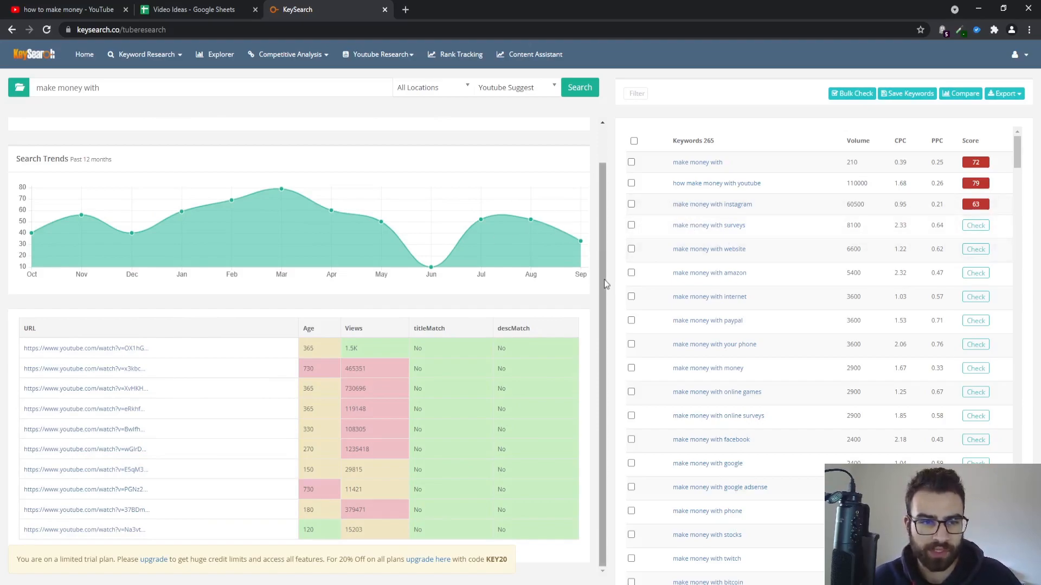
{"action": "mouse_move", "coordinate": [281, 191]}
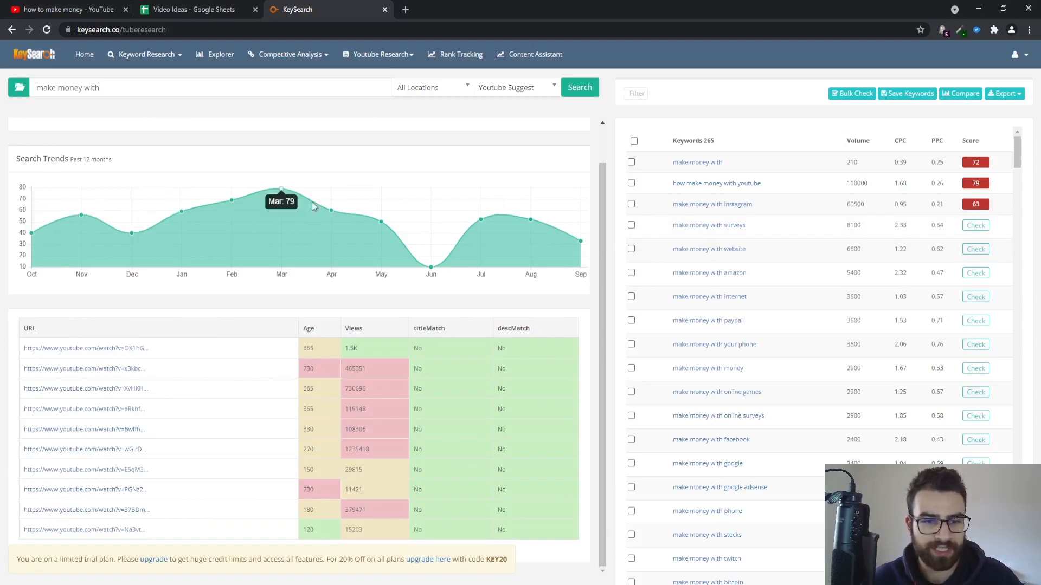
{"action": "mouse_move", "coordinate": [530, 220]}
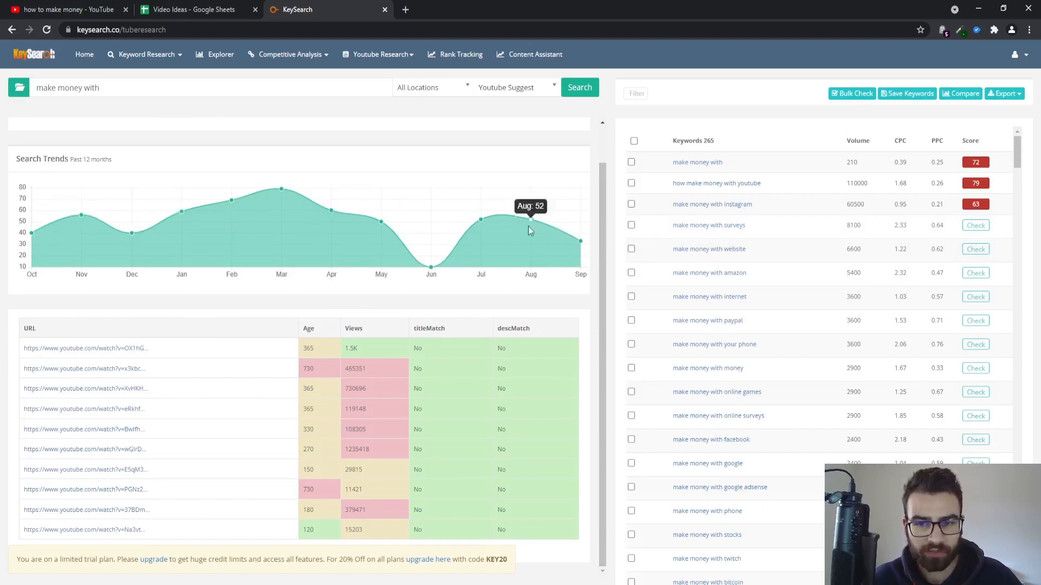
{"action": "mouse_move", "coordinate": [564, 231]}
{"action": "type", "text": " canva"}
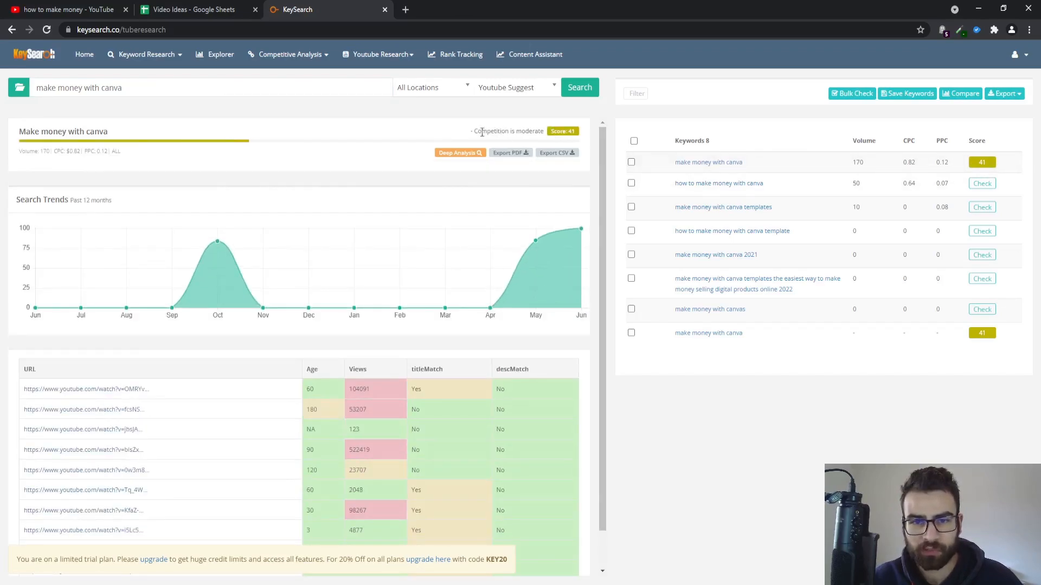
{"action": "mouse_move", "coordinate": [536, 106]}
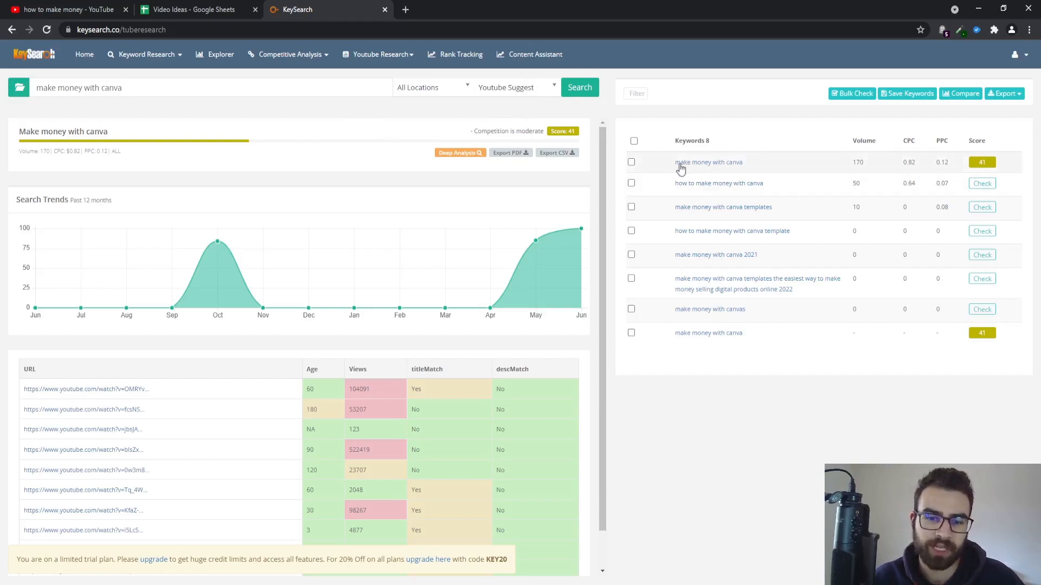
- Review the canva keyword's YouTube results, then select the keyword box text for replacement
{"action": "scroll", "scroll_direction": "down", "scroll_amount": 3}
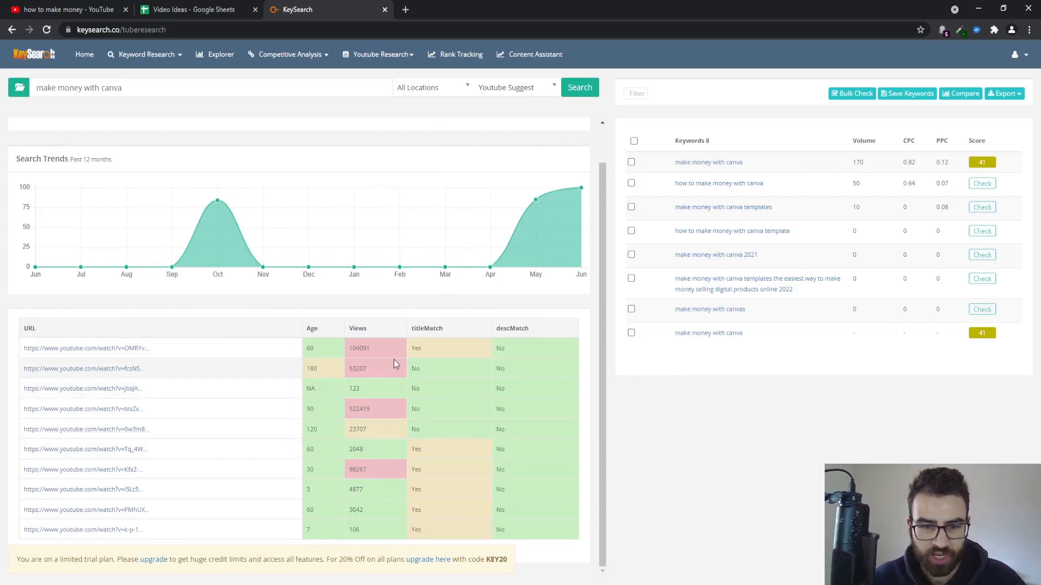
{"action": "mouse_move", "coordinate": [529, 337]}
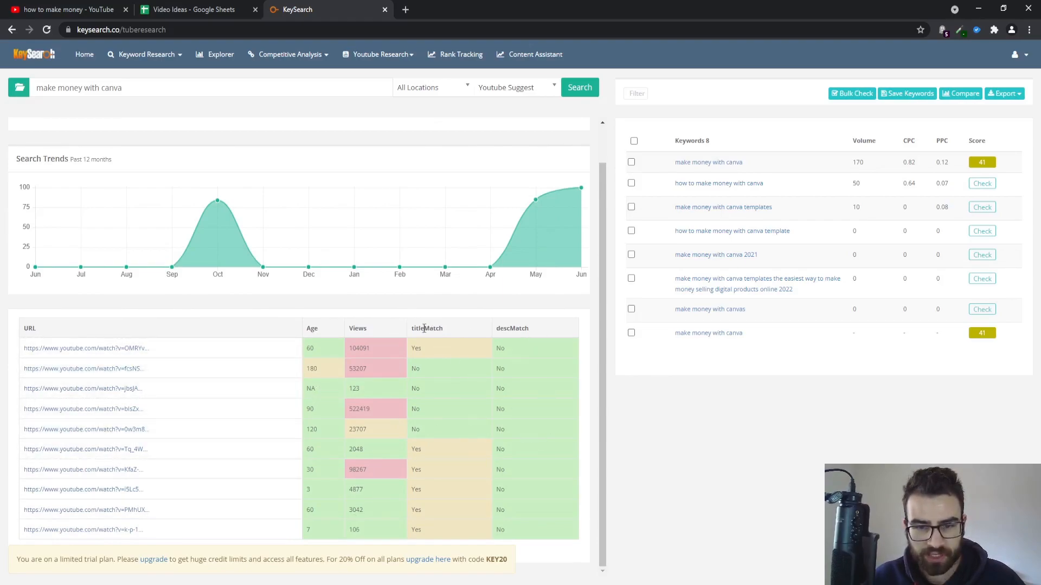
{"action": "mouse_move", "coordinate": [444, 392]}
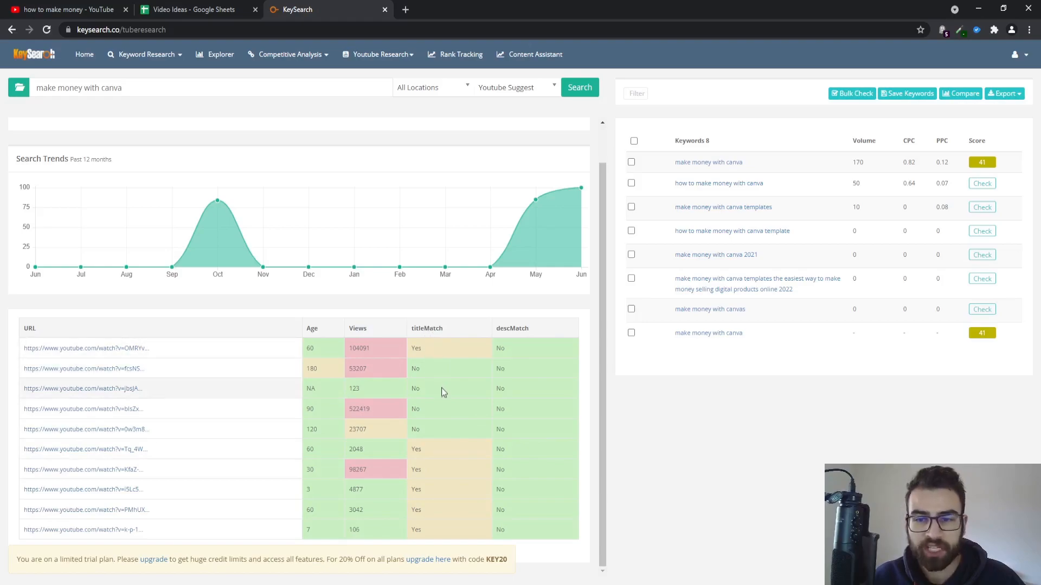
{"action": "mouse_move", "coordinate": [609, 402]}
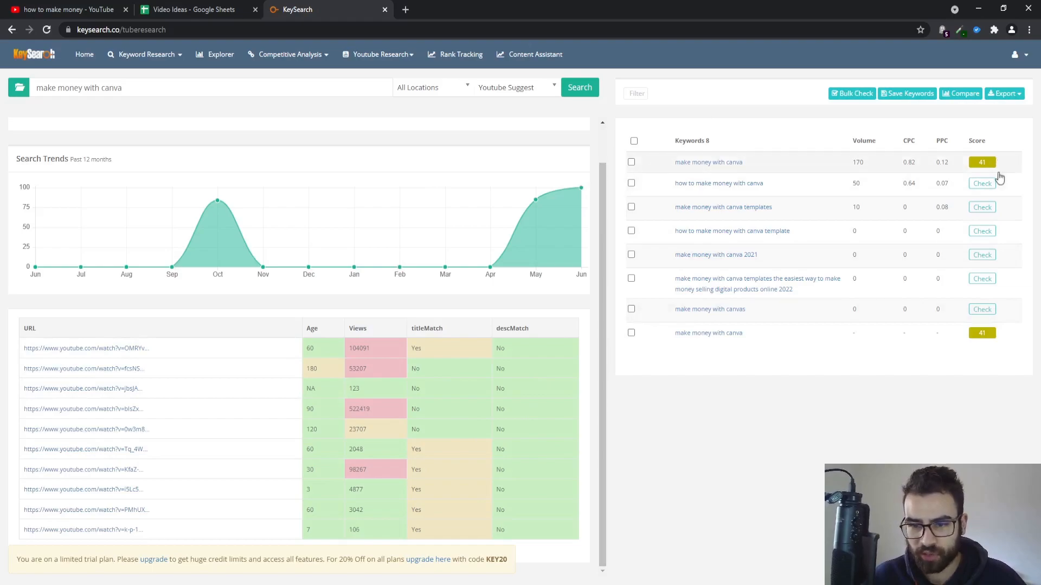
{"action": "left_click", "coordinate": [222, 87]}
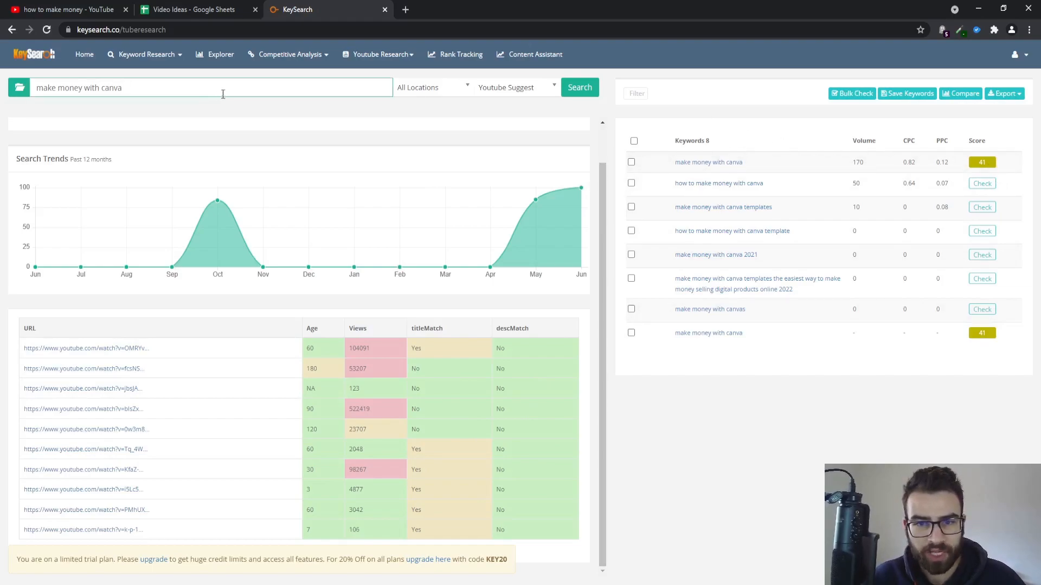
{"action": "double_click", "coordinate": [113, 87]}
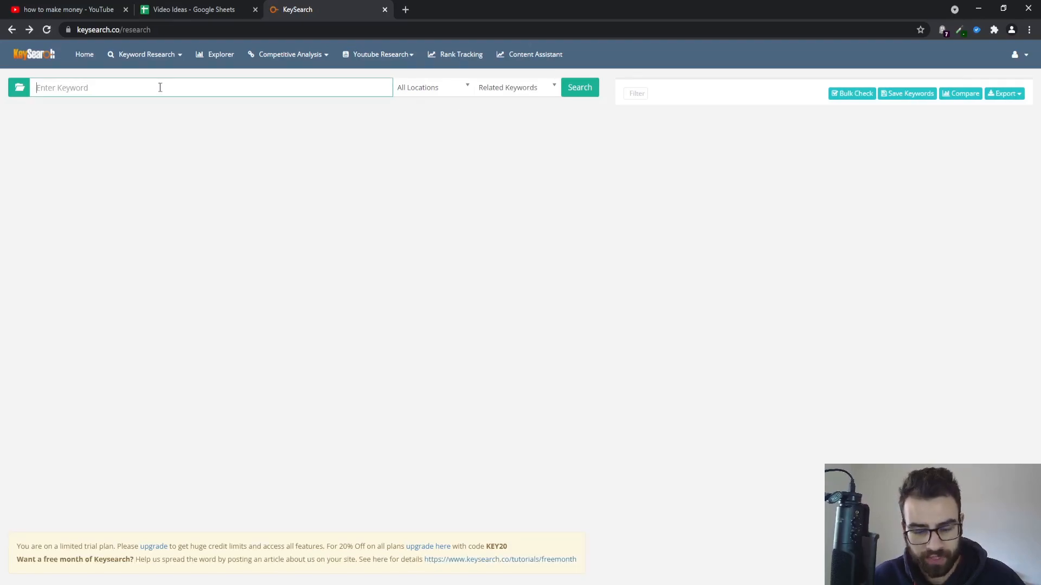
- Search related keywords for 'make money' and sort the 700 results by score ascending
{"action": "type", "text": "make money"}
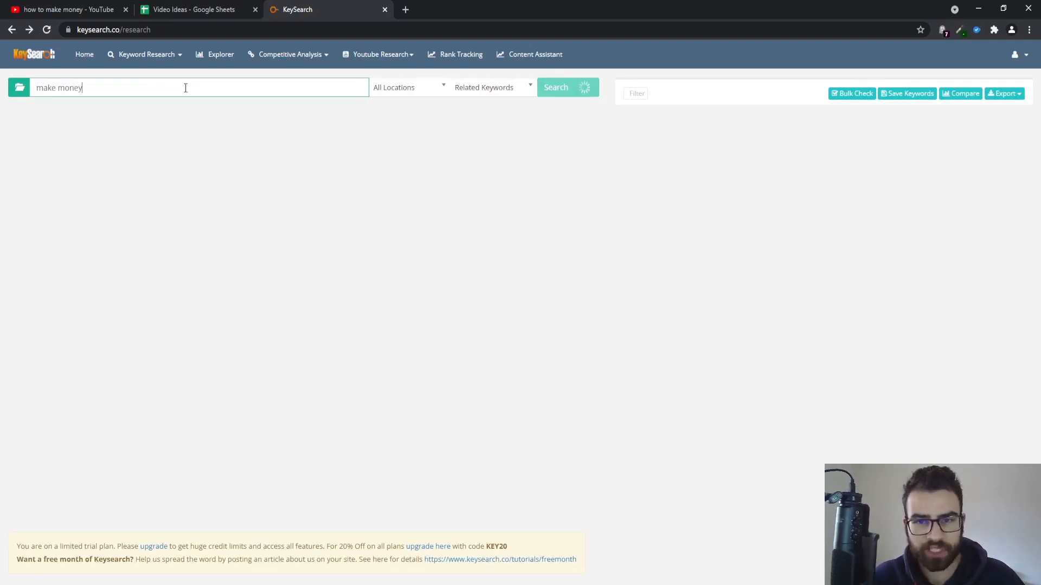
{"action": "mouse_move", "coordinate": [468, 165]}
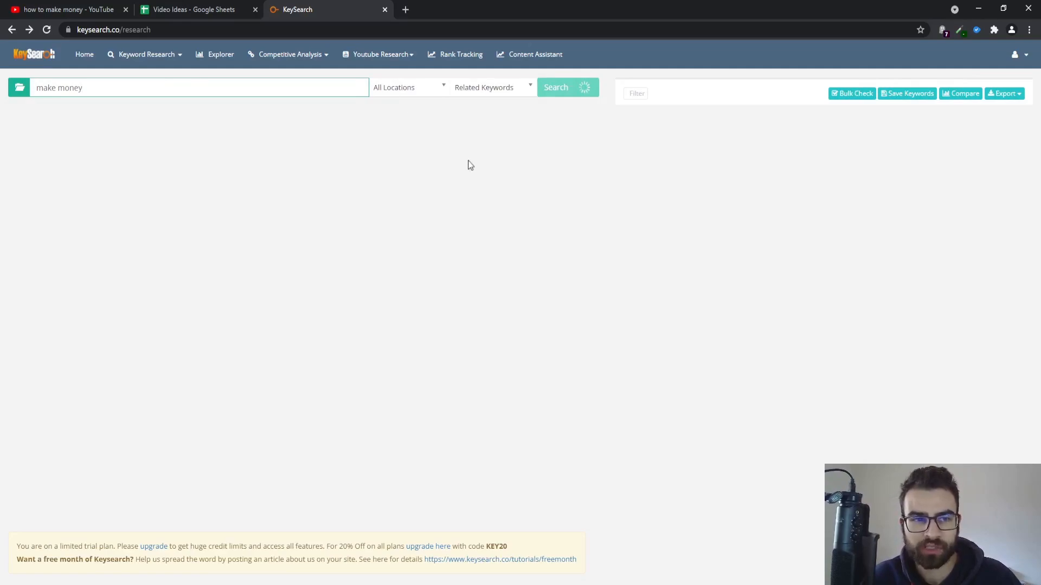
{"action": "mouse_move", "coordinate": [401, 66]}
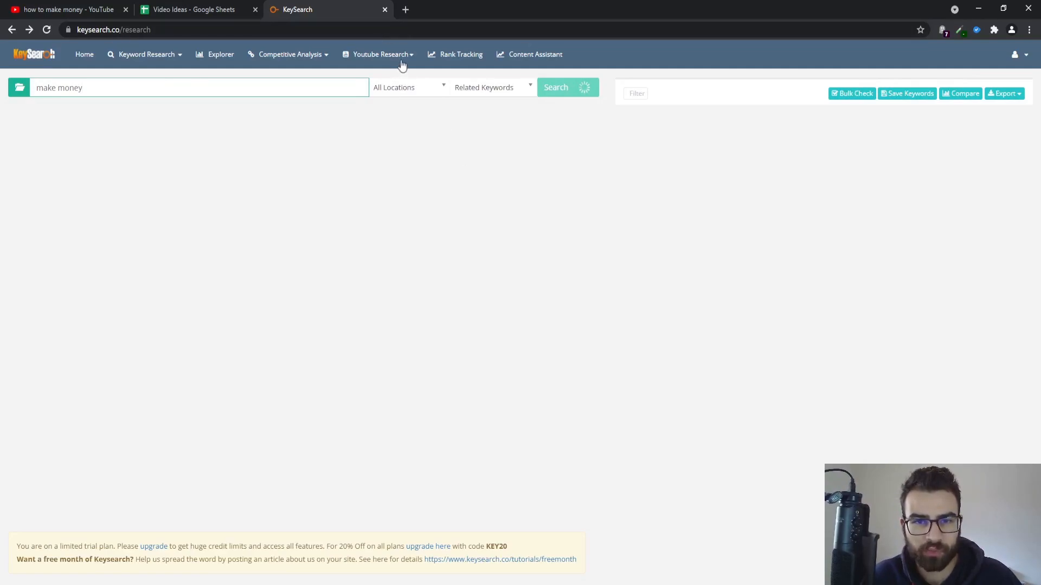
{"action": "left_click", "coordinate": [566, 87]}
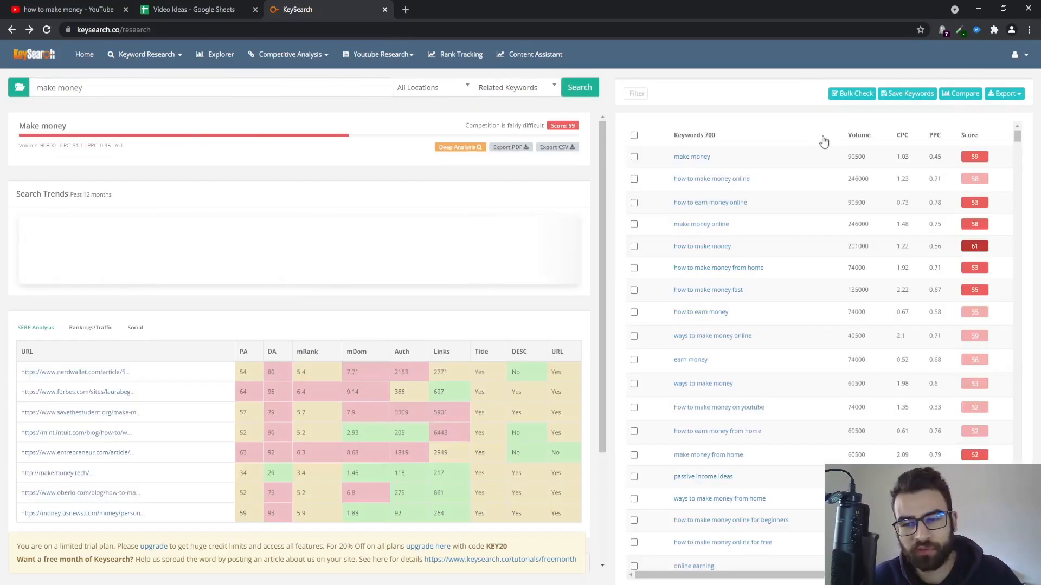
{"action": "scroll", "scroll_direction": "down", "scroll_amount": 3}
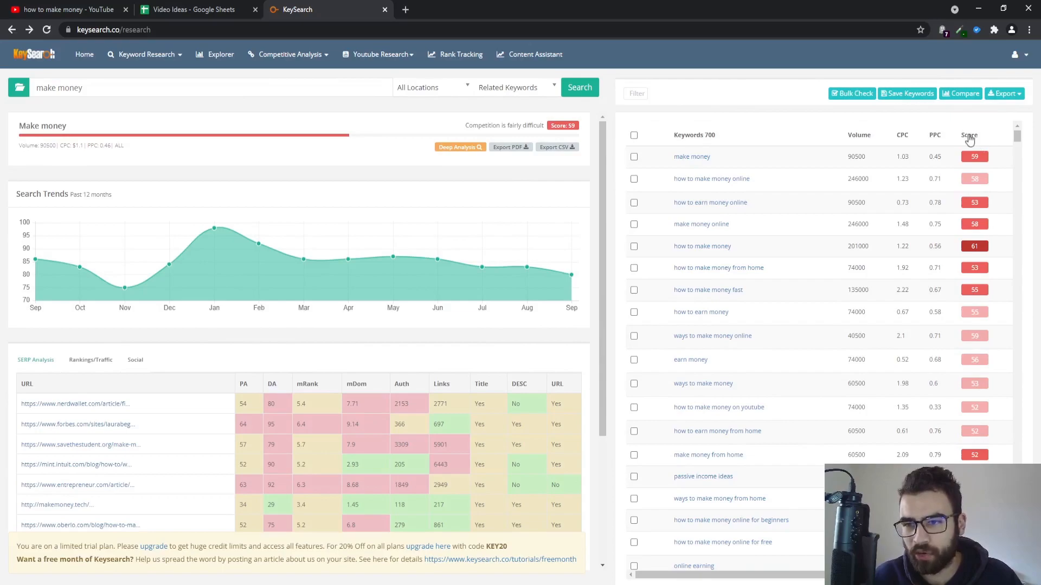
{"action": "left_click", "coordinate": [970, 135]}
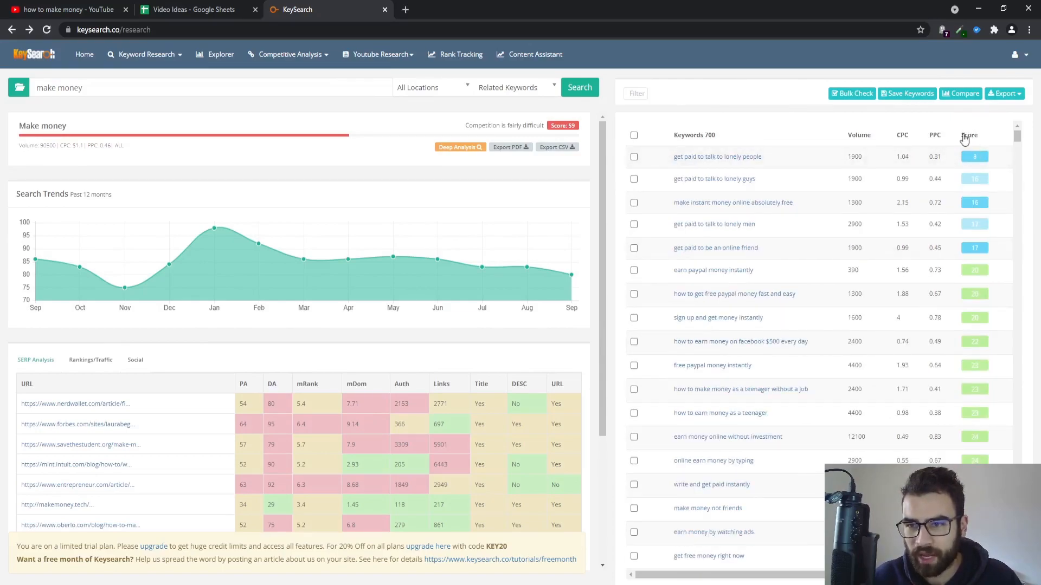
{"action": "mouse_move", "coordinate": [866, 140]}
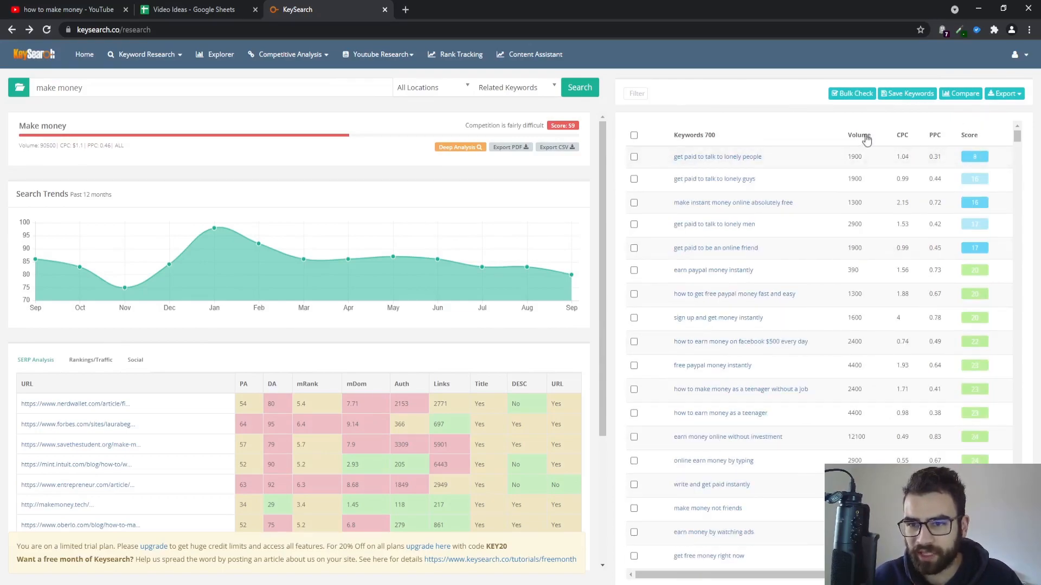
{"action": "scroll", "scroll_direction": "down", "scroll_amount": 3}
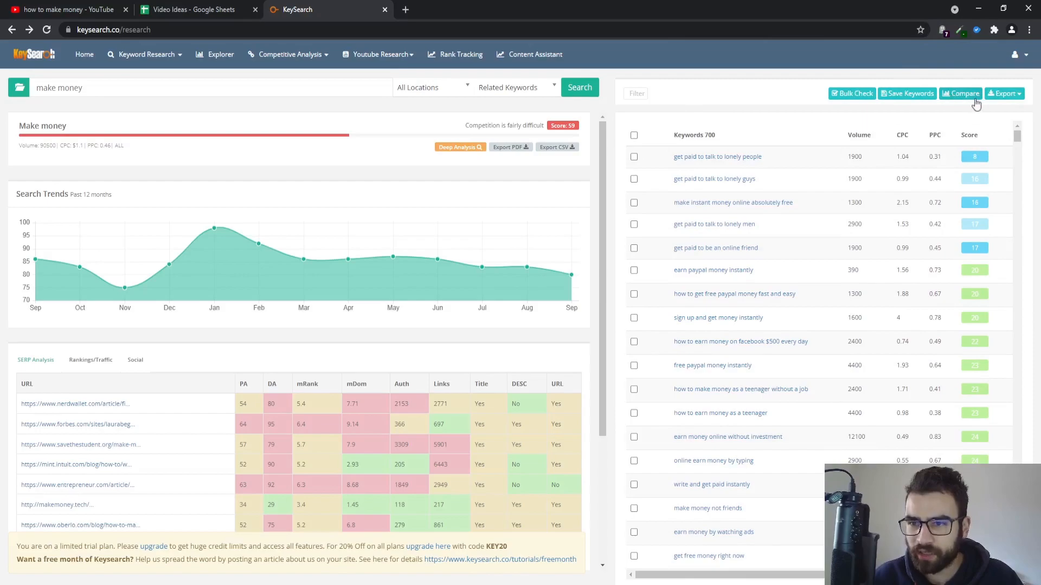
- Dismiss the Export dropdown without exporting and go back to the Video Ideas spreadsheet
{"action": "left_click", "coordinate": [1005, 92]}
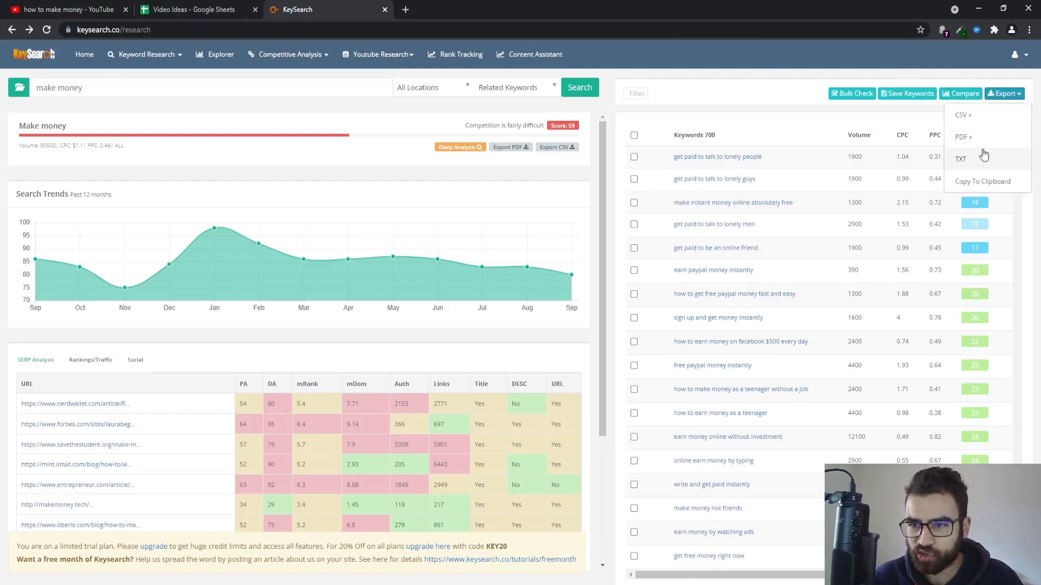
{"action": "left_click", "coordinate": [963, 115]}
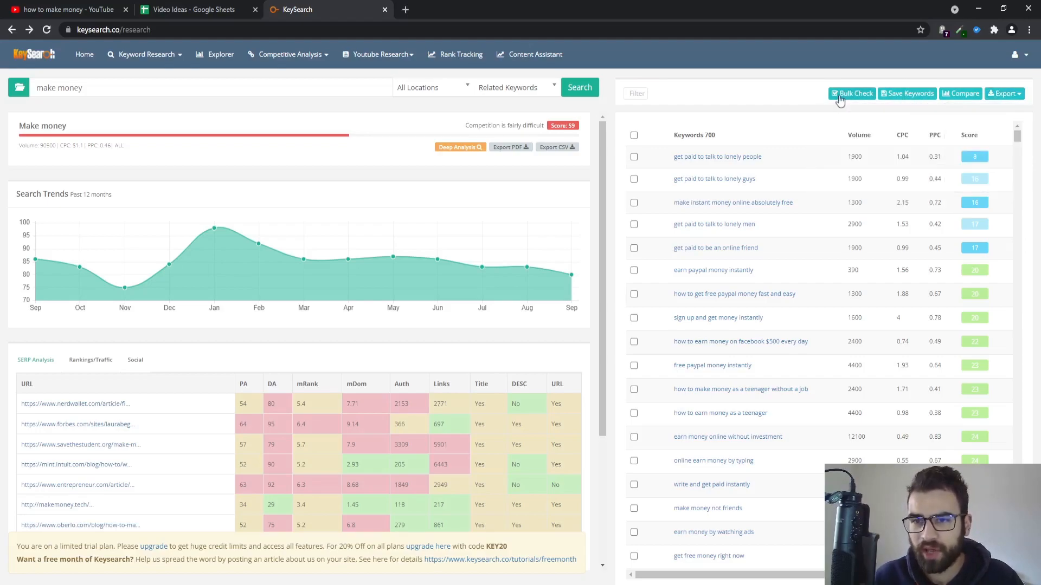
{"action": "mouse_move", "coordinate": [848, 71]}
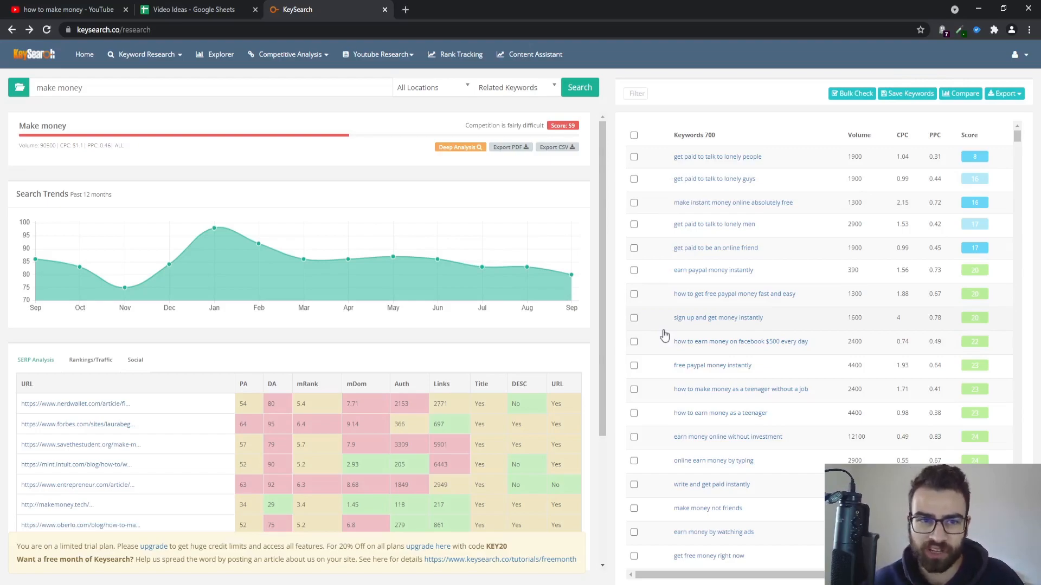
{"action": "left_click", "coordinate": [192, 9]}
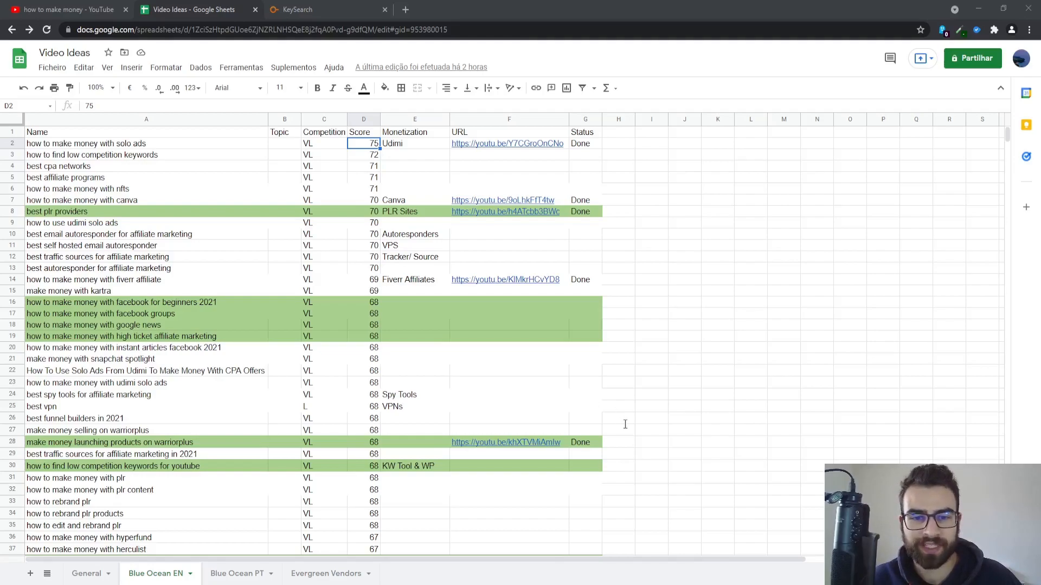
{"action": "mouse_move", "coordinate": [683, 442]}
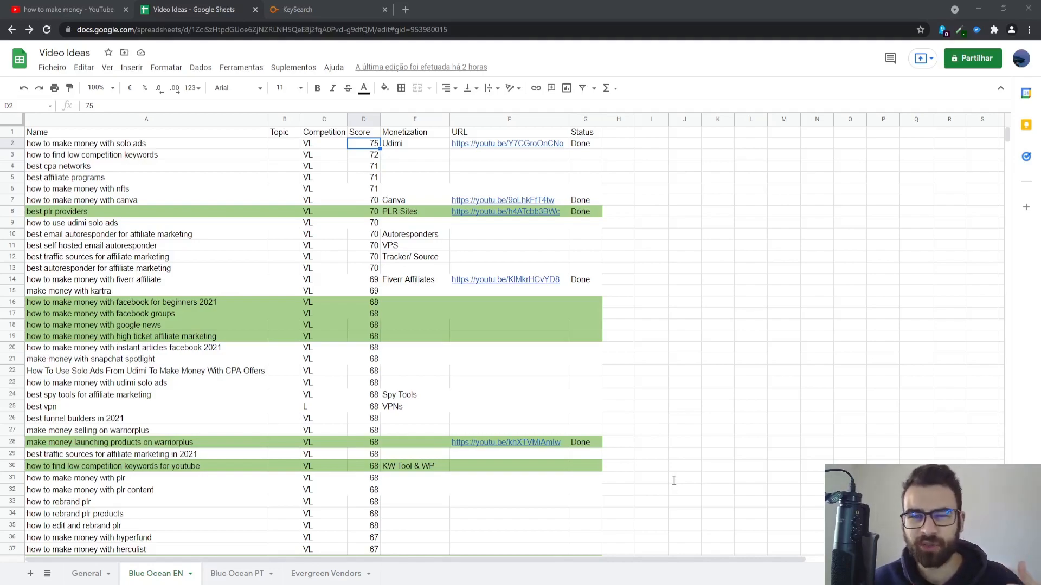
{"action": "mouse_move", "coordinate": [674, 473]}
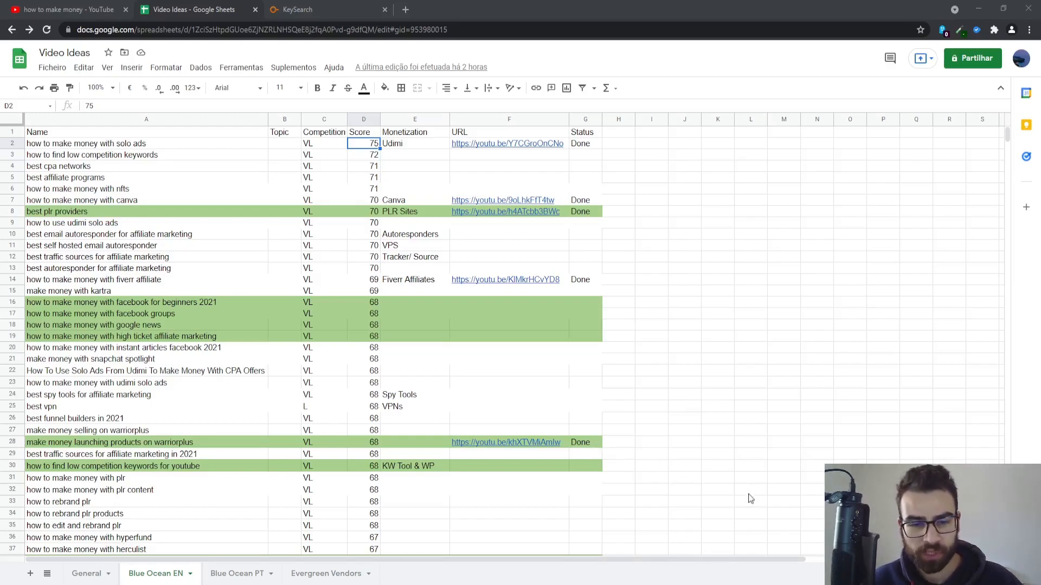
{"action": "mouse_move", "coordinate": [744, 480]}
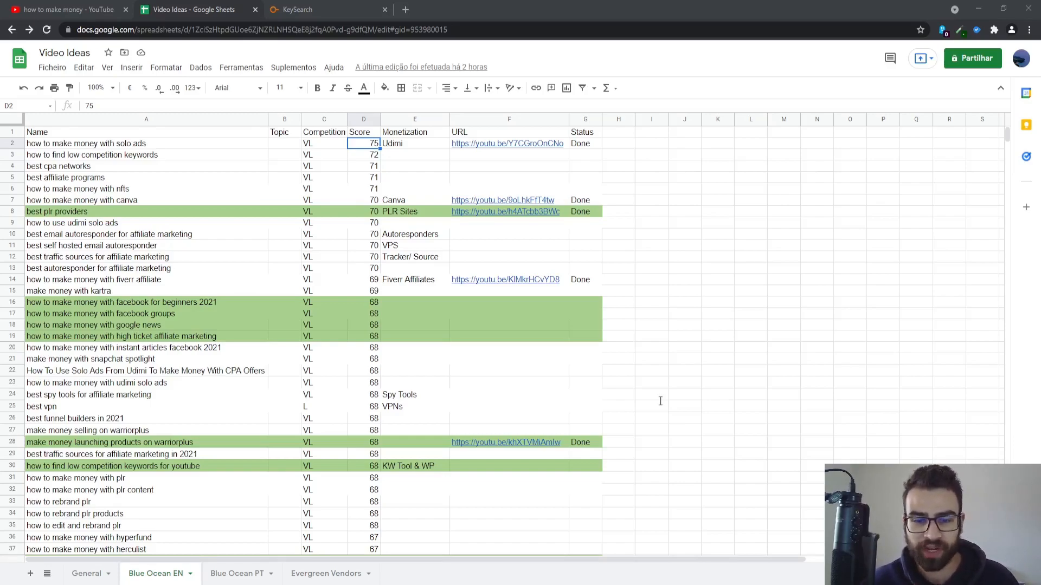
{"action": "mouse_move", "coordinate": [610, 393]}
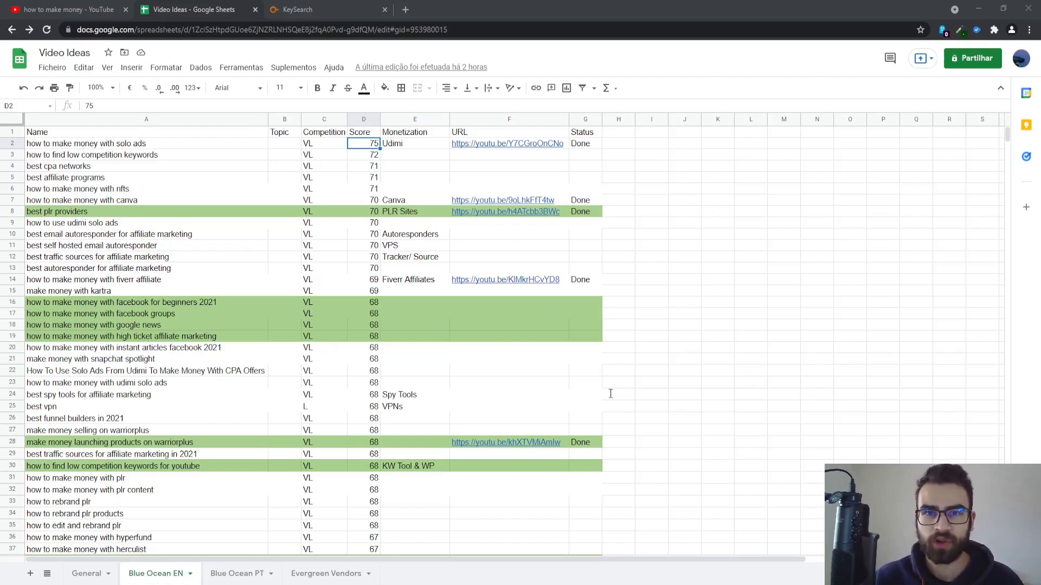